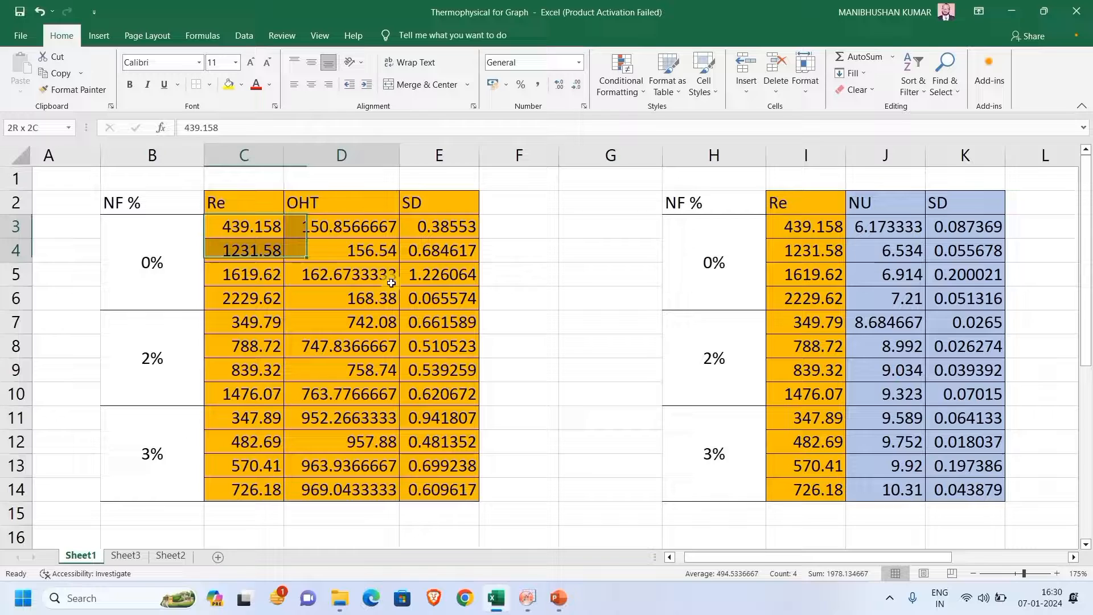
Step: Copy the 0% Re, OHT and SD values from Excel into the Origin worksheet
key("ctrl+c")
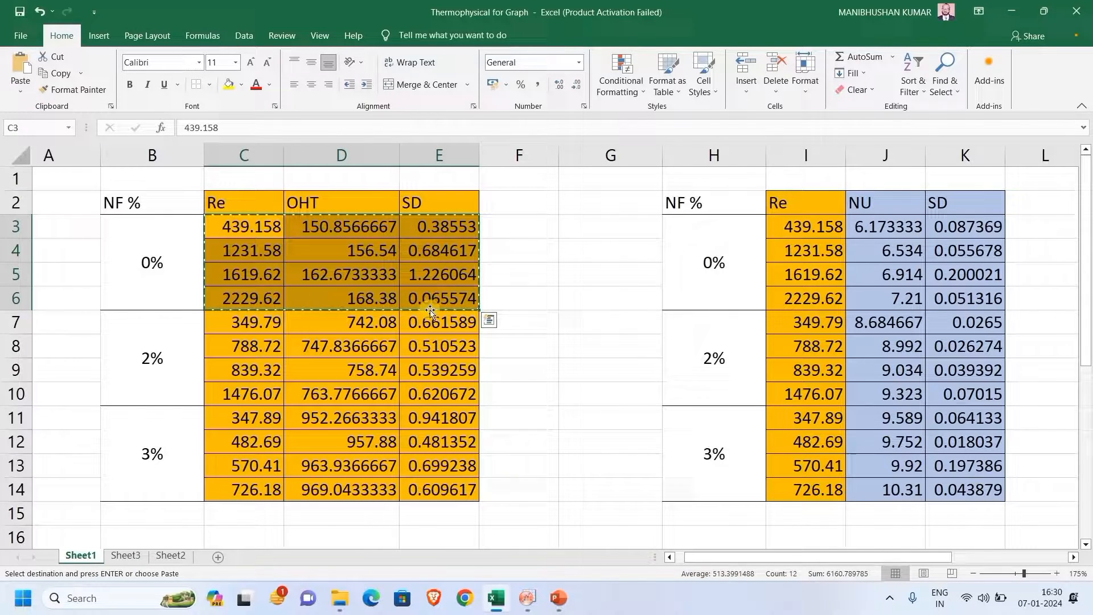
left_click(526, 598)
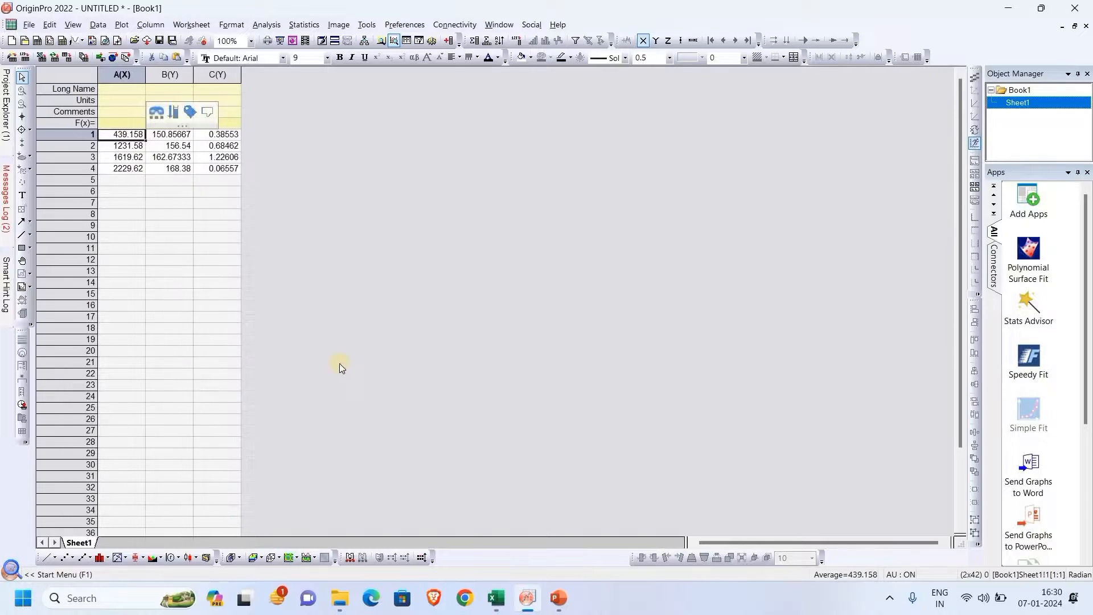
left_click(494, 598)
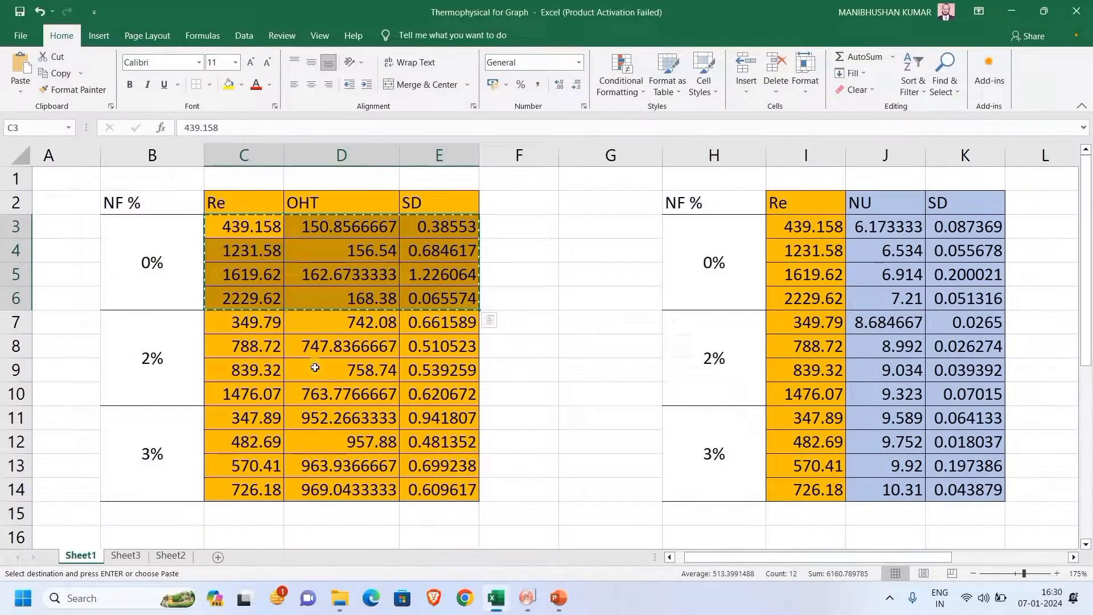
left_click(526, 598)
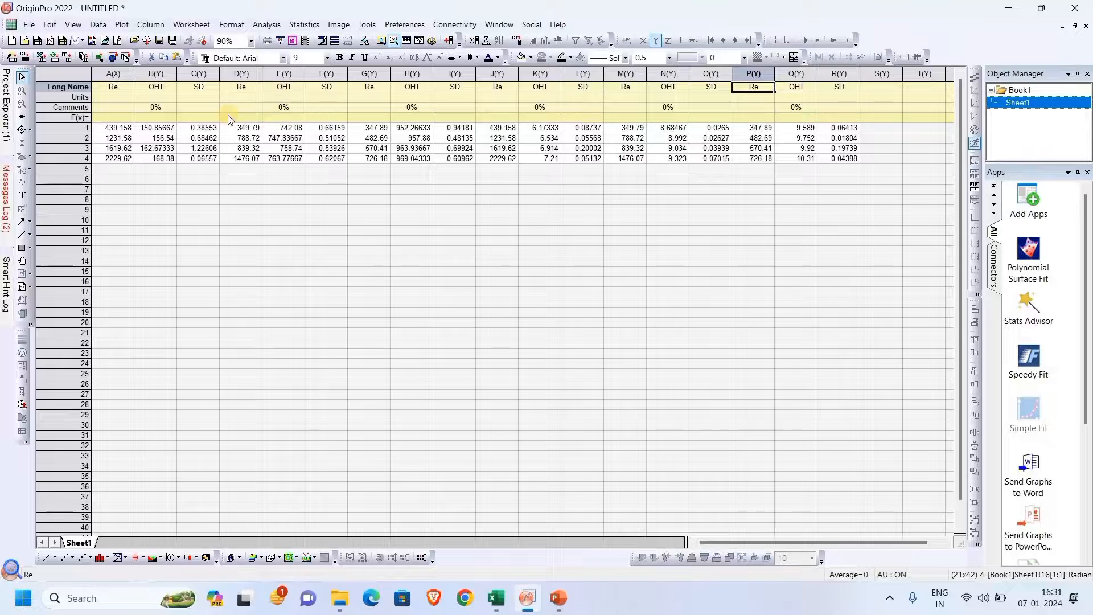
Step: Set the 2% Re column as X and delete the empty extra columns
left_click(539, 86)
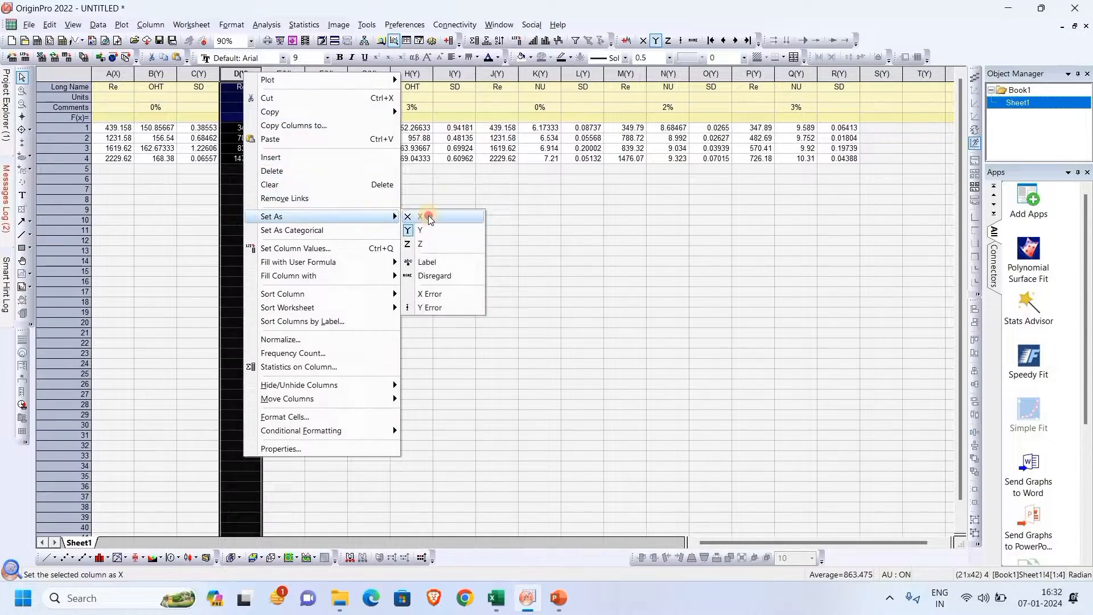
left_click(421, 216)
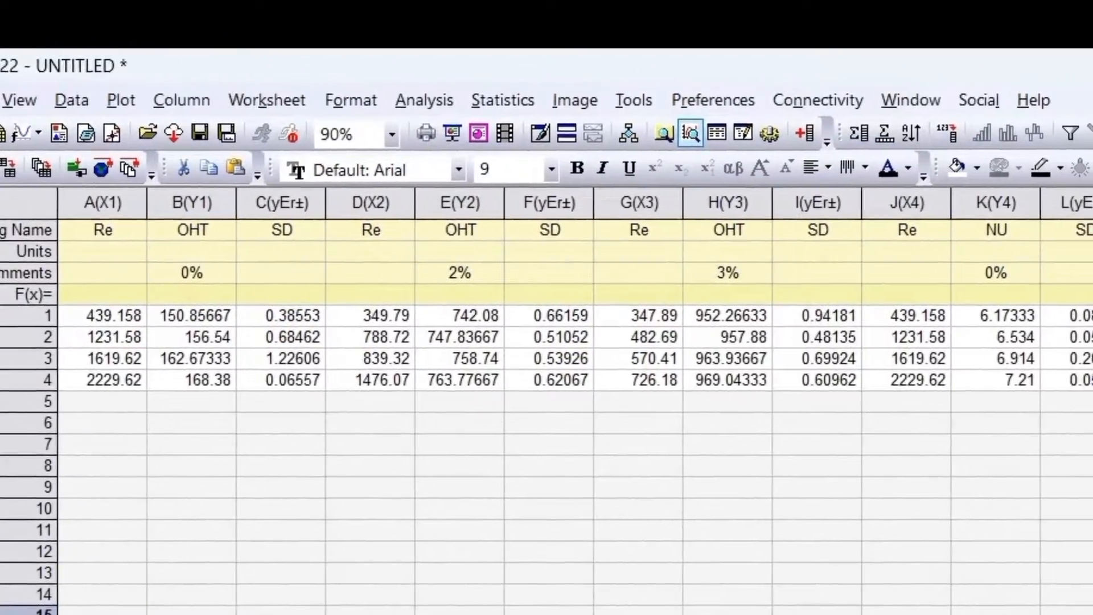
scroll("right", 3)
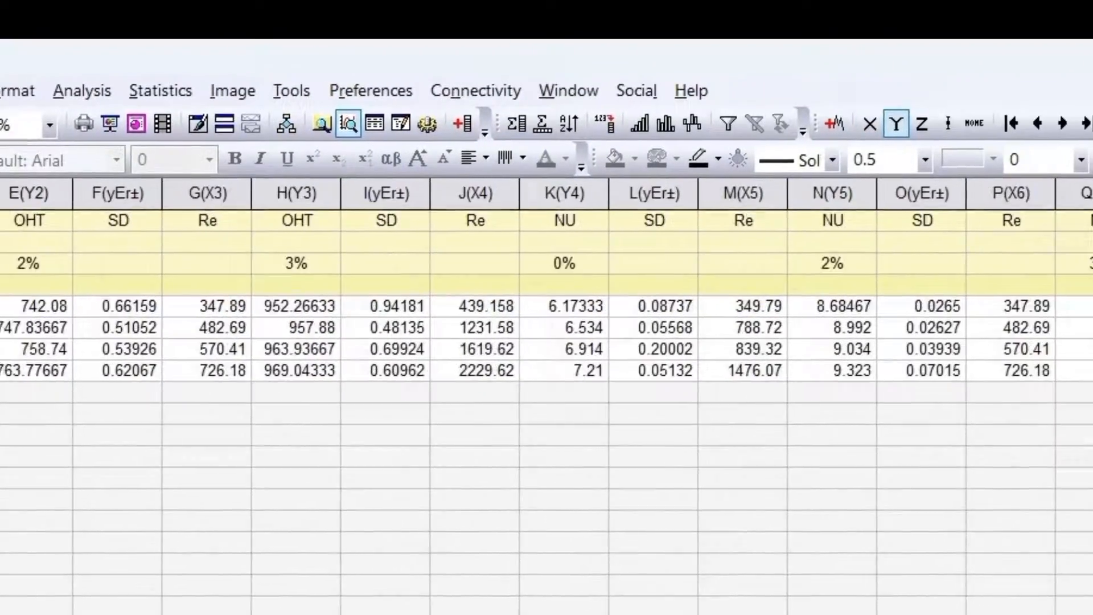
right_click(752, 137)
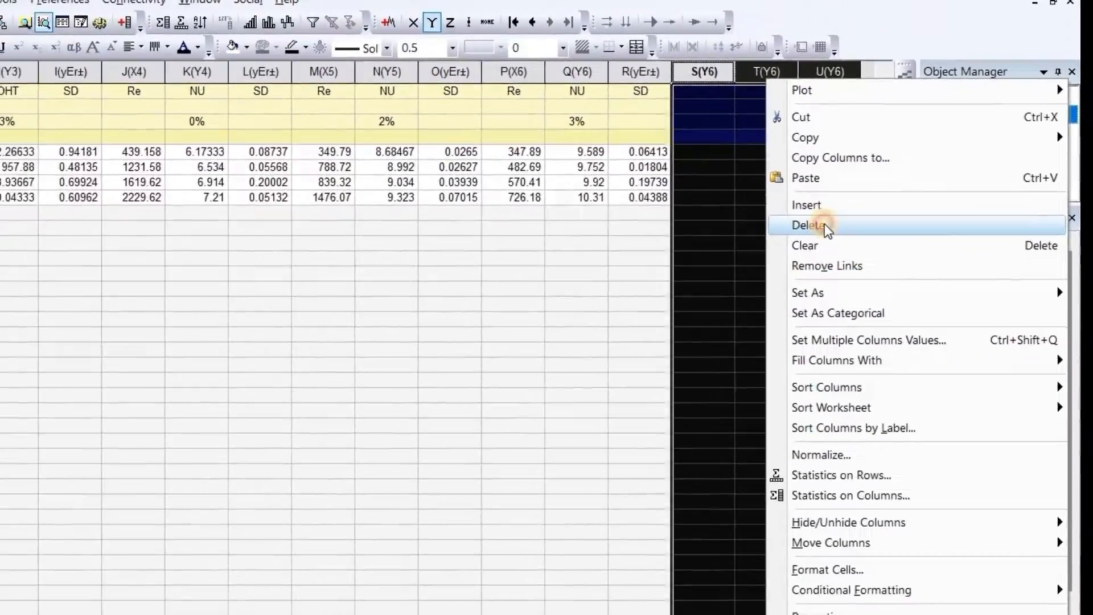
left_click(811, 225)
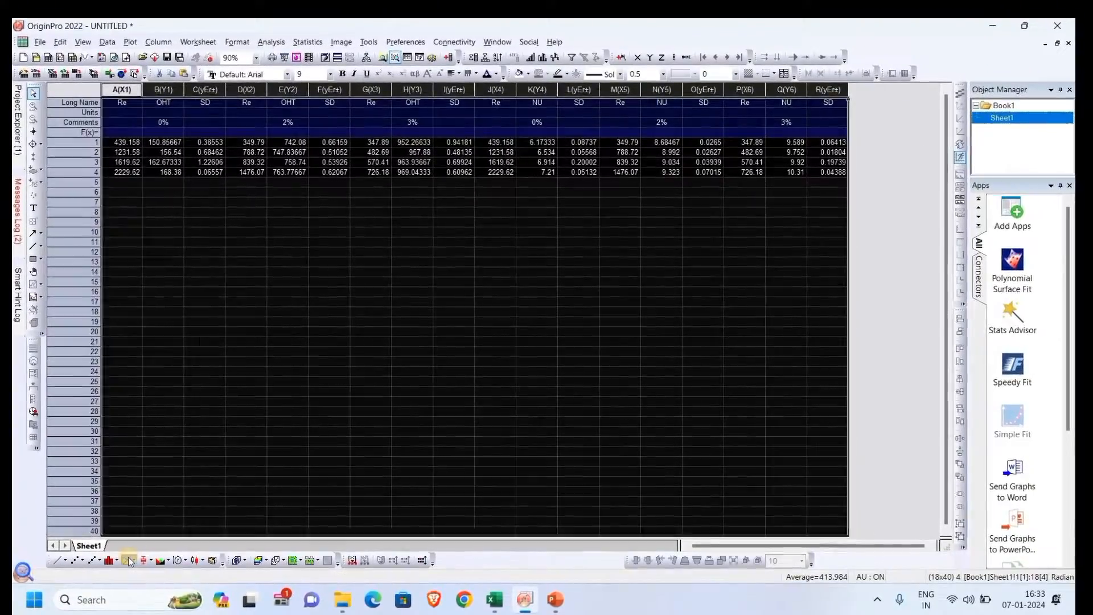
Step: Plot the selected columns with the Double-Y graph template
left_click(142, 560)
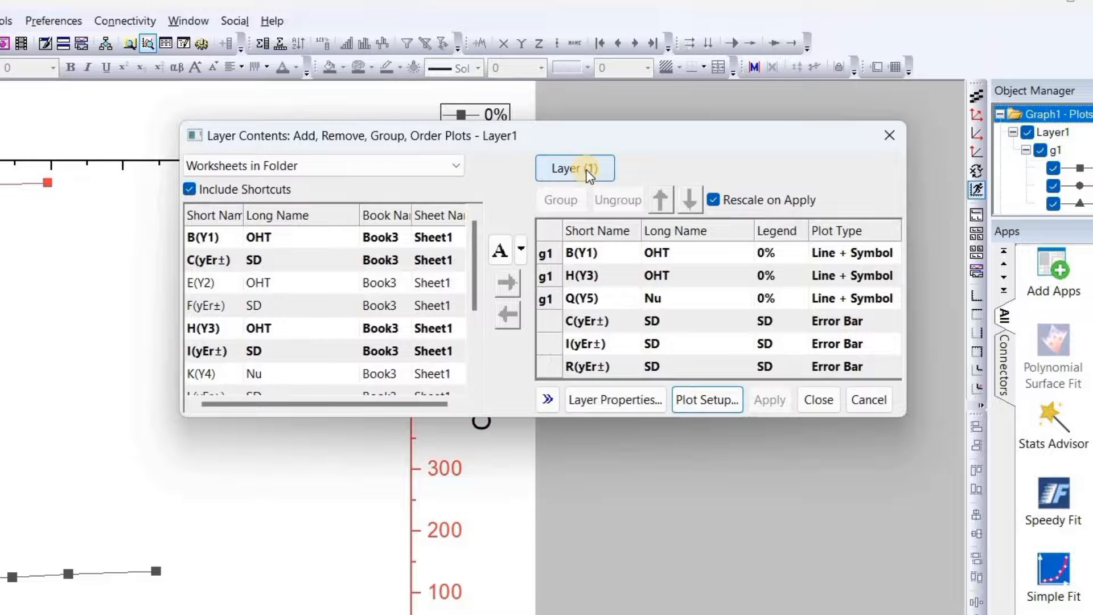
mouse_move(651, 321)
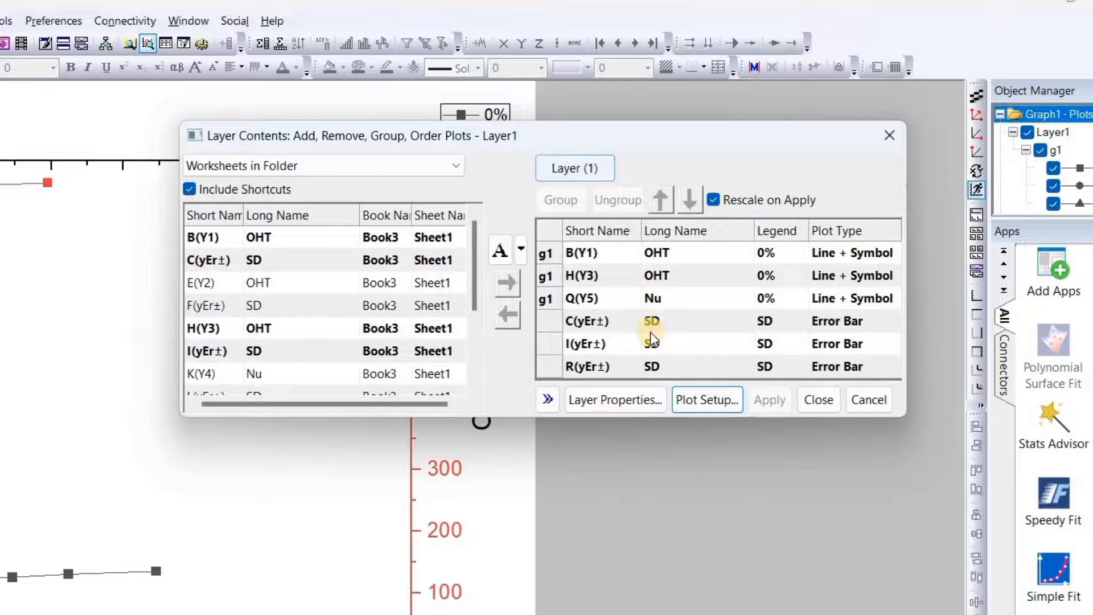
mouse_move(697, 261)
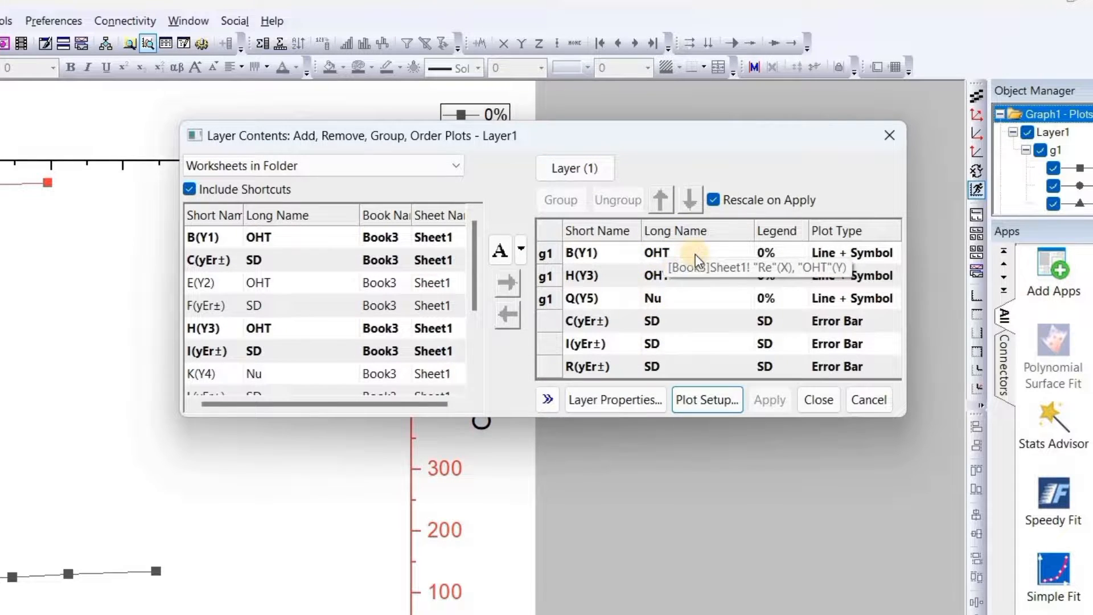
mouse_move(662, 273)
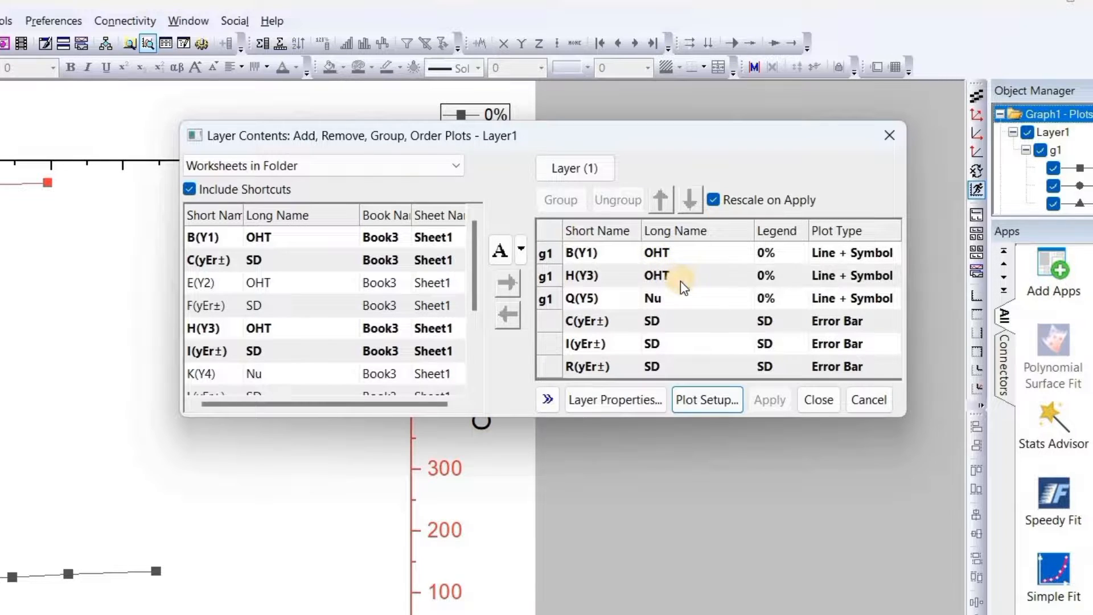
mouse_move(682, 300)
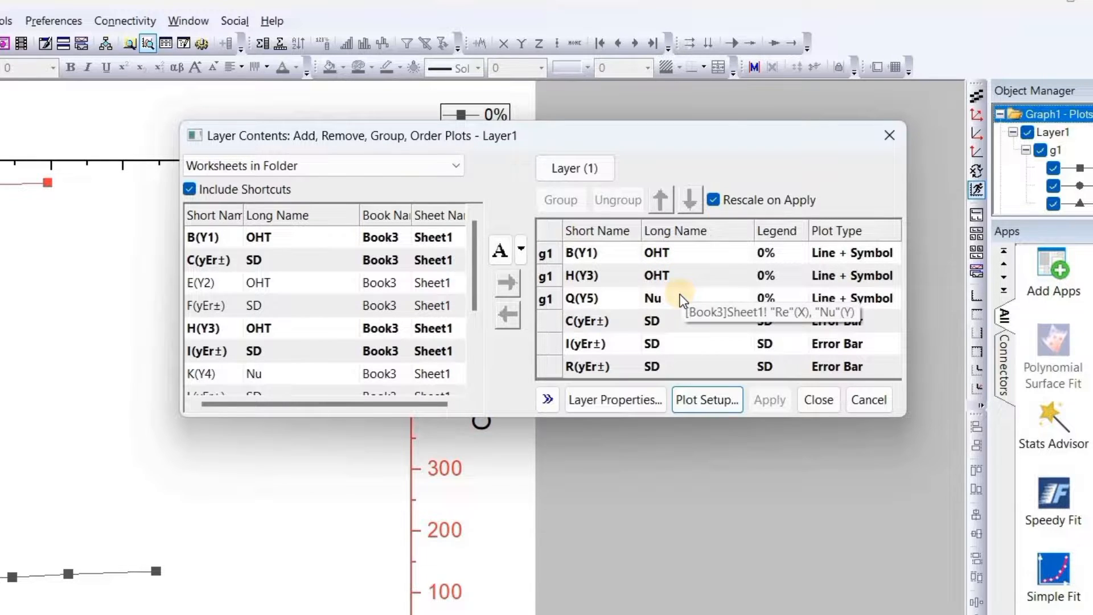
Step: Inspect Layer2's plots in Layer Contents, then switch back to Layer1
left_click(575, 168)
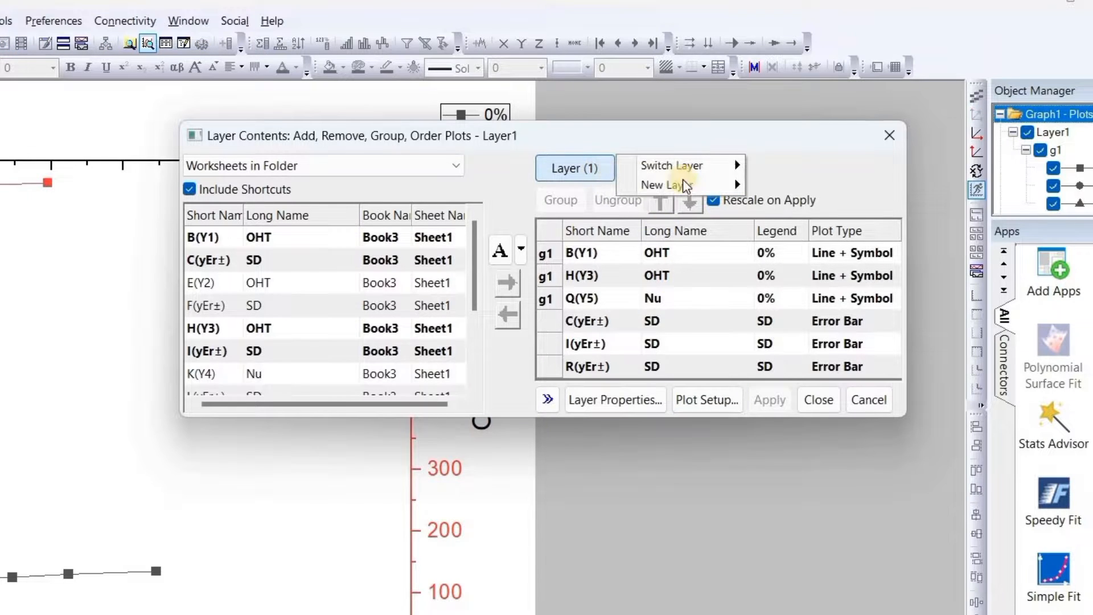
mouse_move(671, 165)
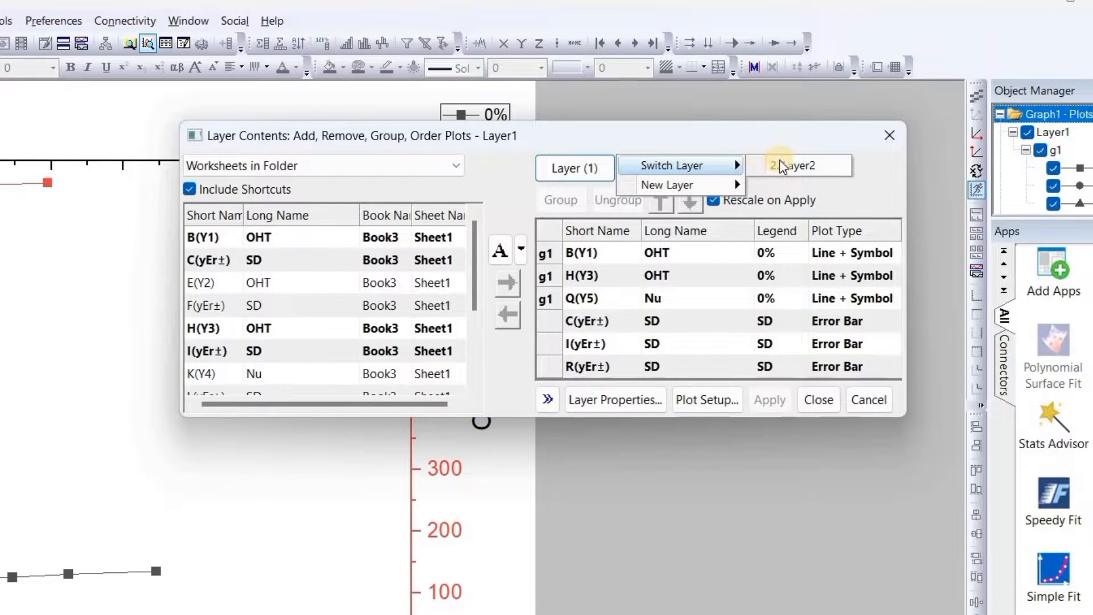
left_click(798, 165)
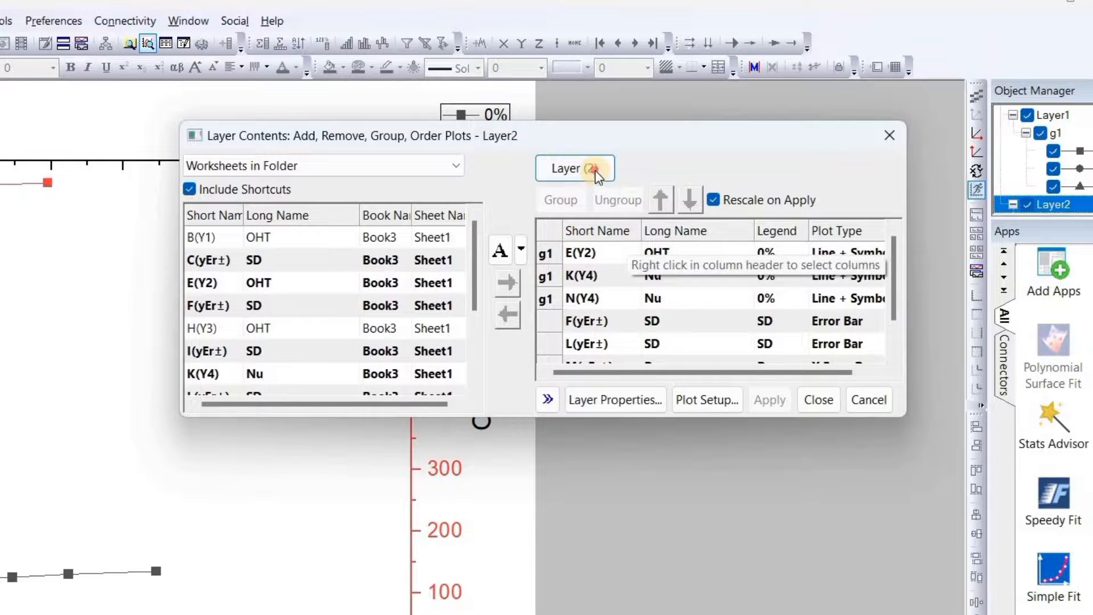
left_click(574, 167)
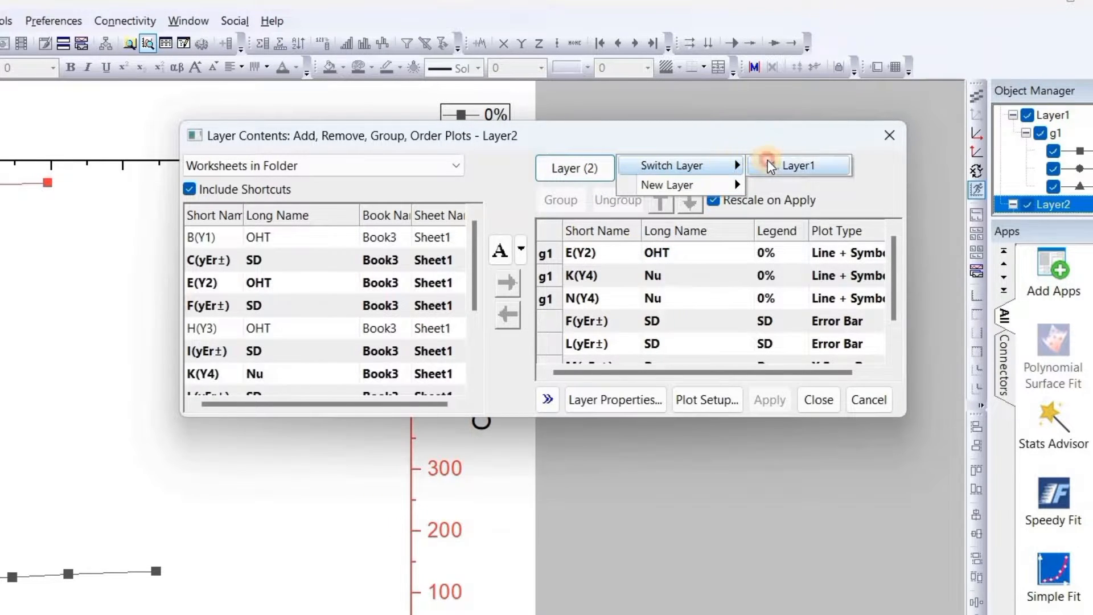
left_click(799, 165)
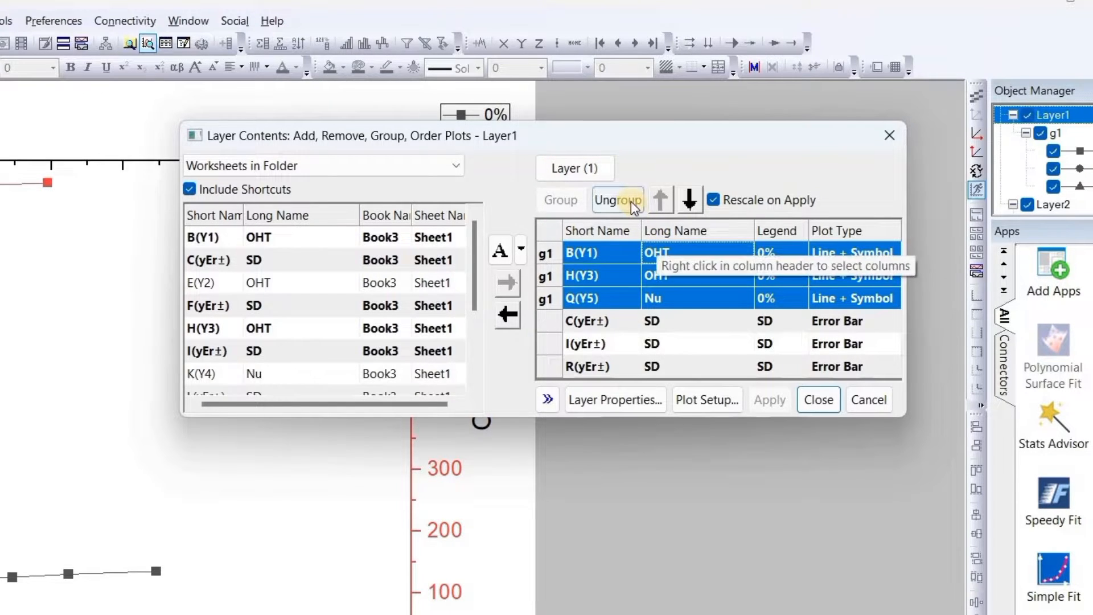
Step: Ungroup and remove all existing plots from Layer1
left_click(616, 199)
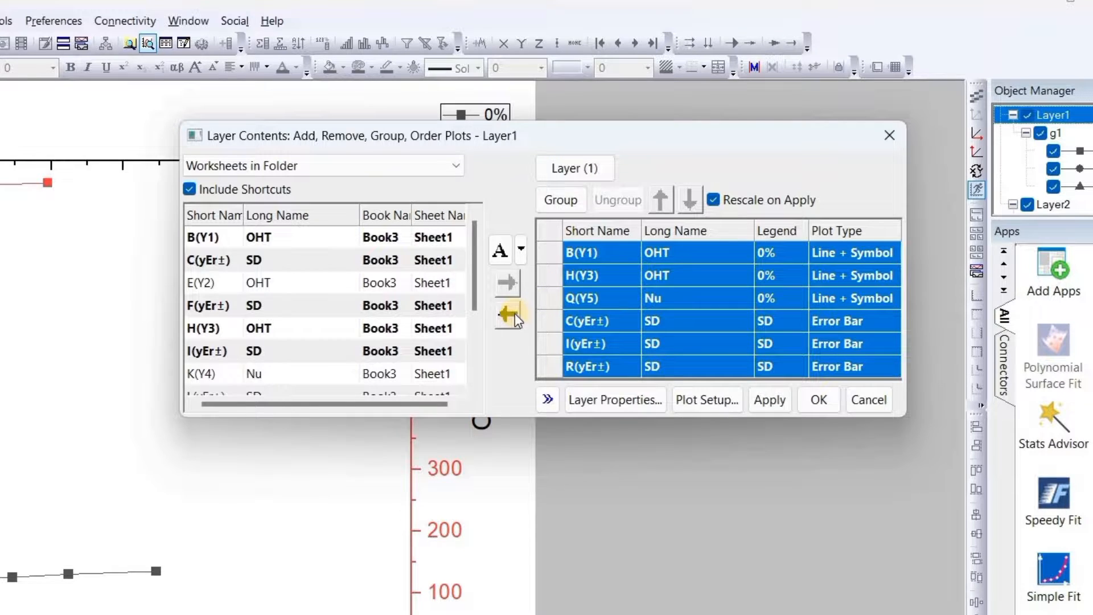
left_click(506, 315)
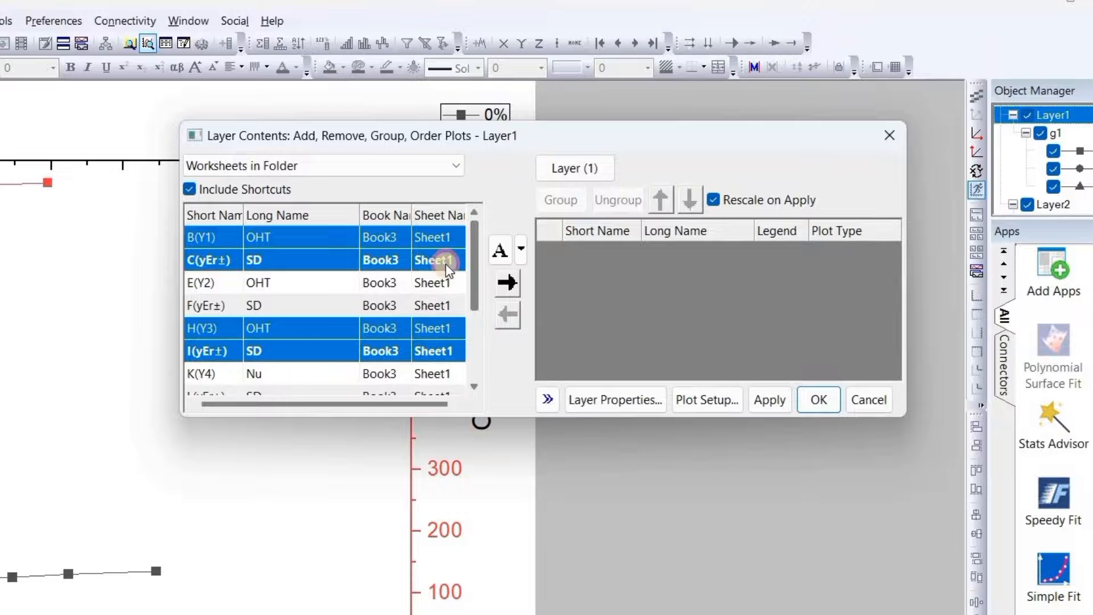
scroll("down", 3)
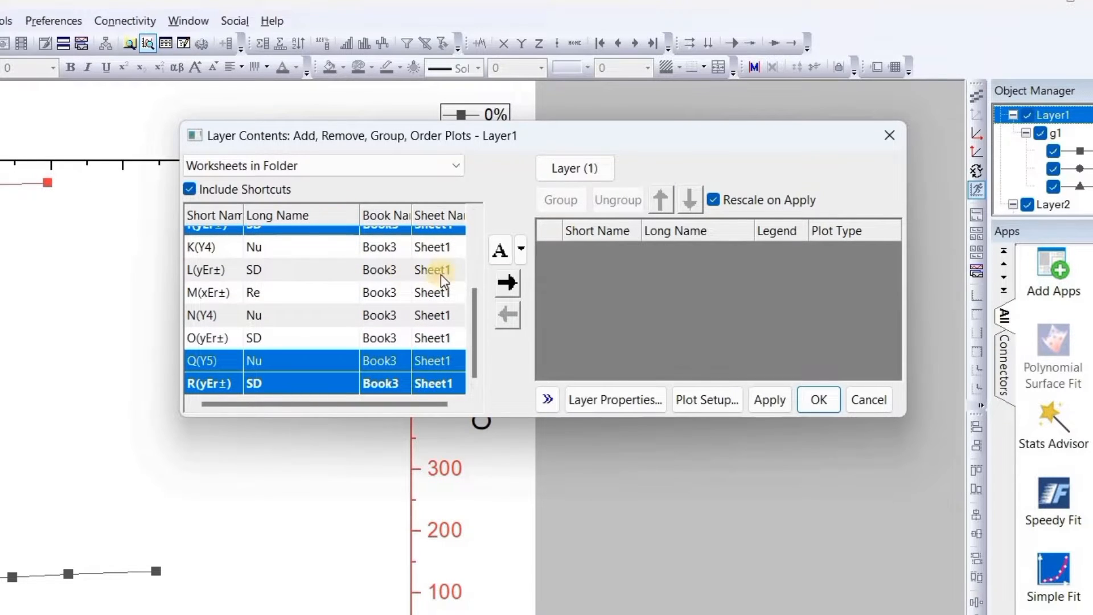
scroll("up", 3)
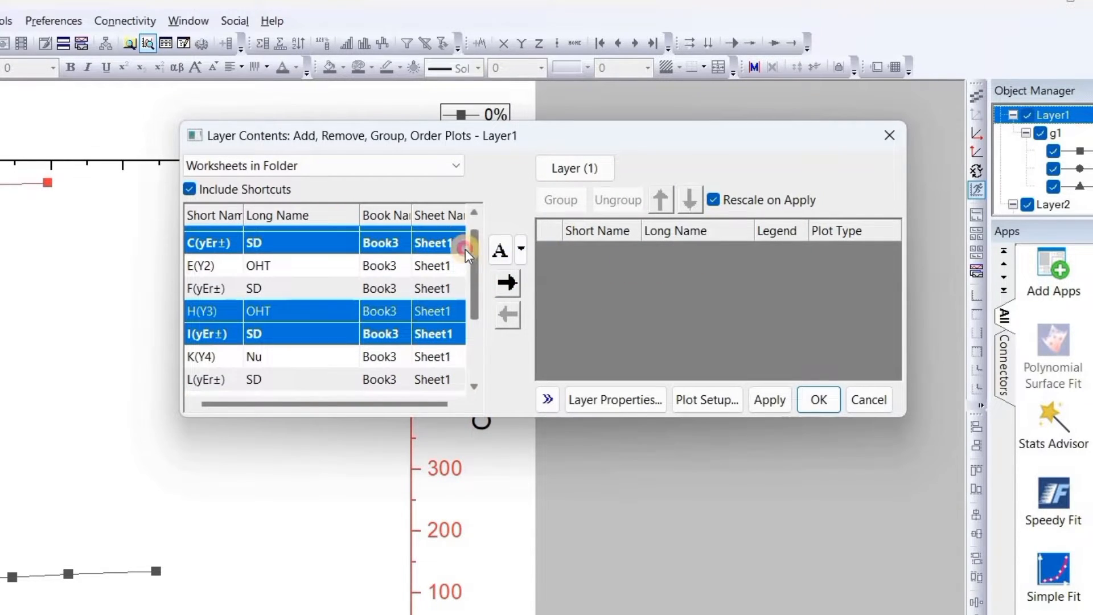
scroll("up", 3)
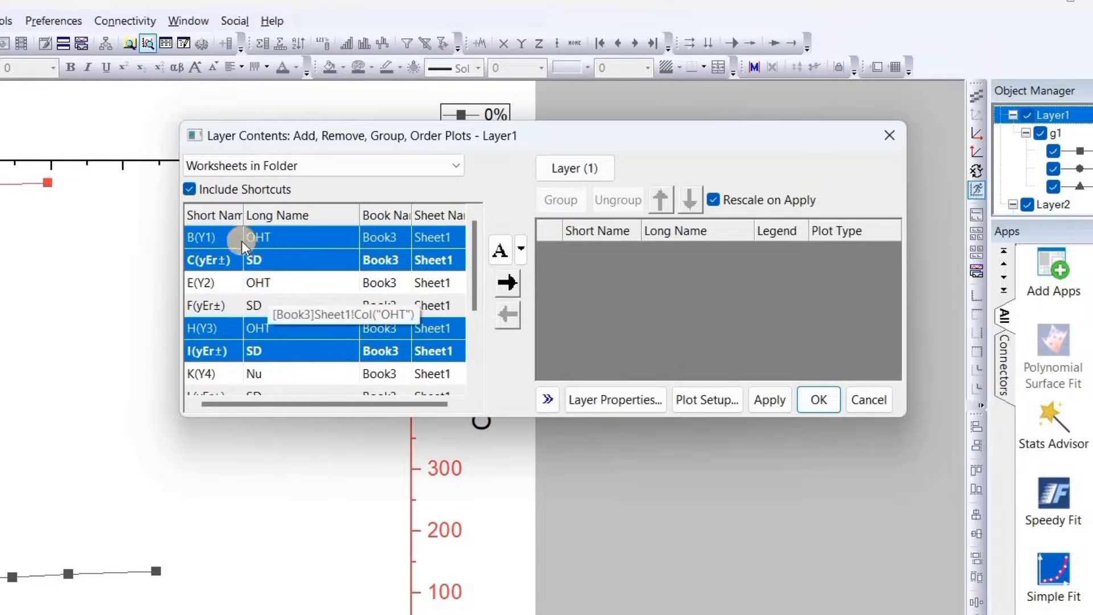
mouse_move(522, 235)
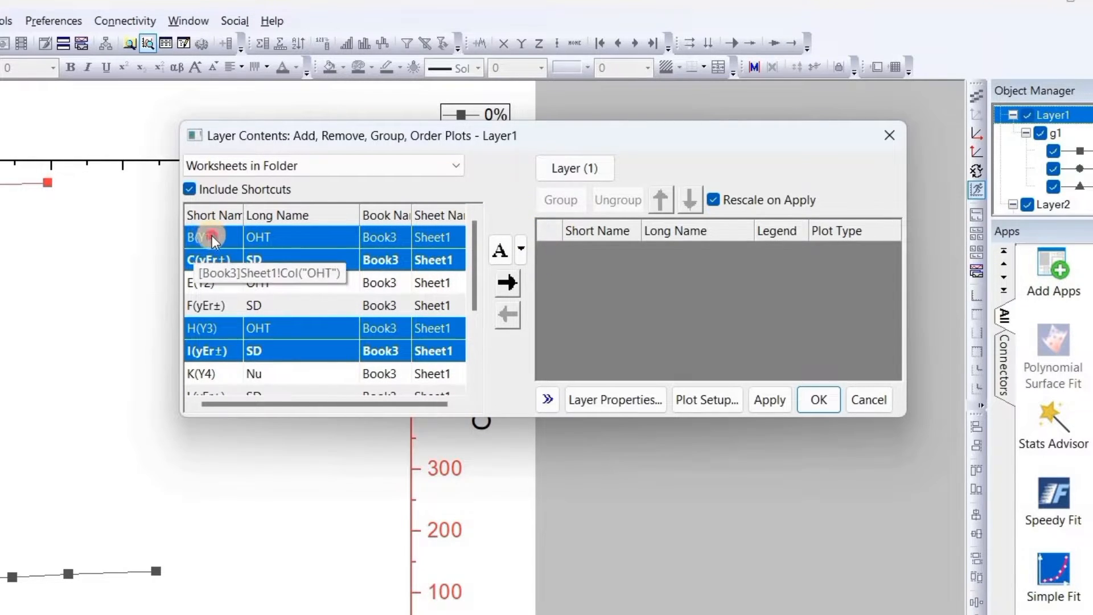
Step: Add the 0%, 2% and 3% OHT columns with SD errors to Layer1
left_click(213, 259)
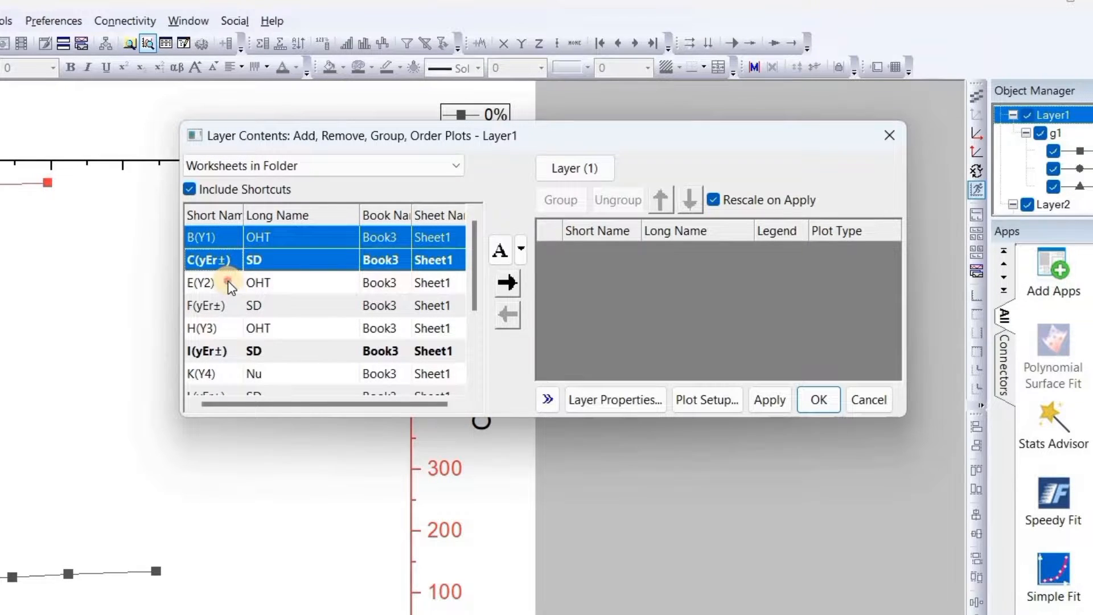
left_click(202, 328)
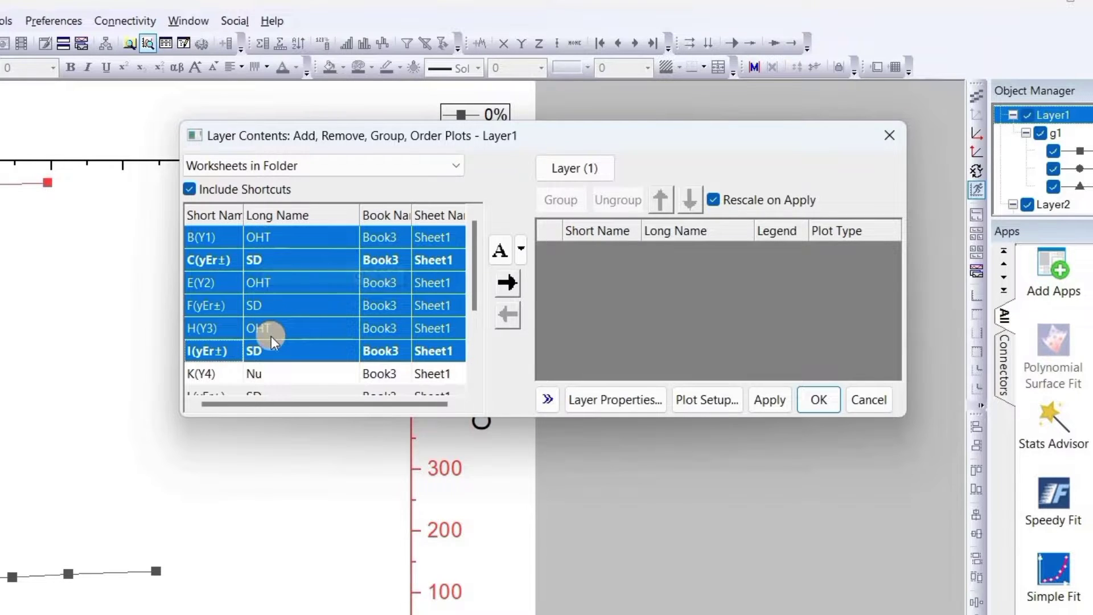
left_click(506, 283)
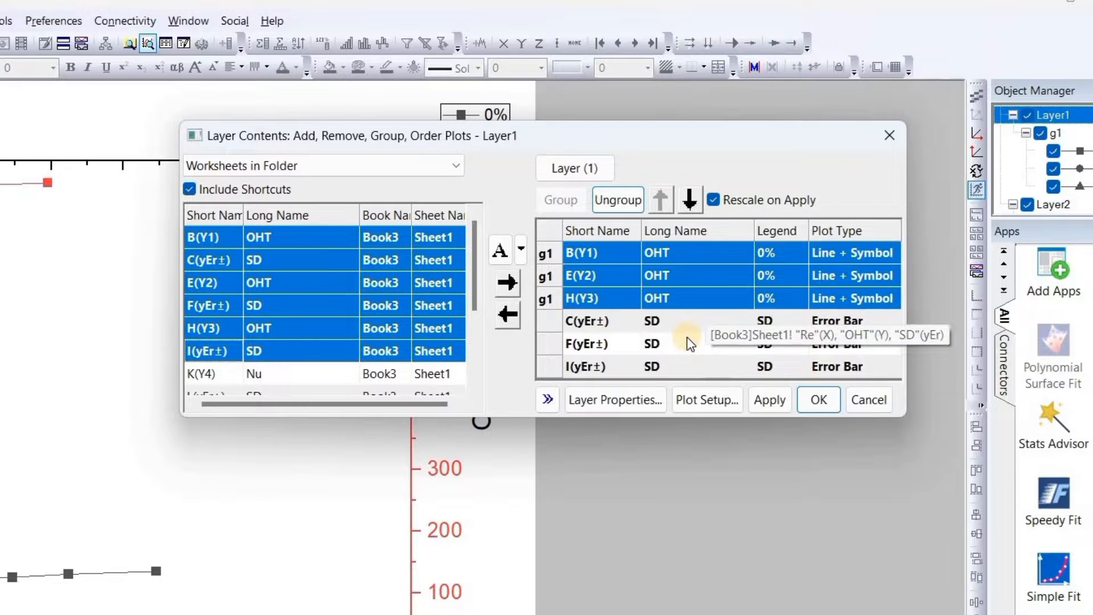
mouse_move(711, 306)
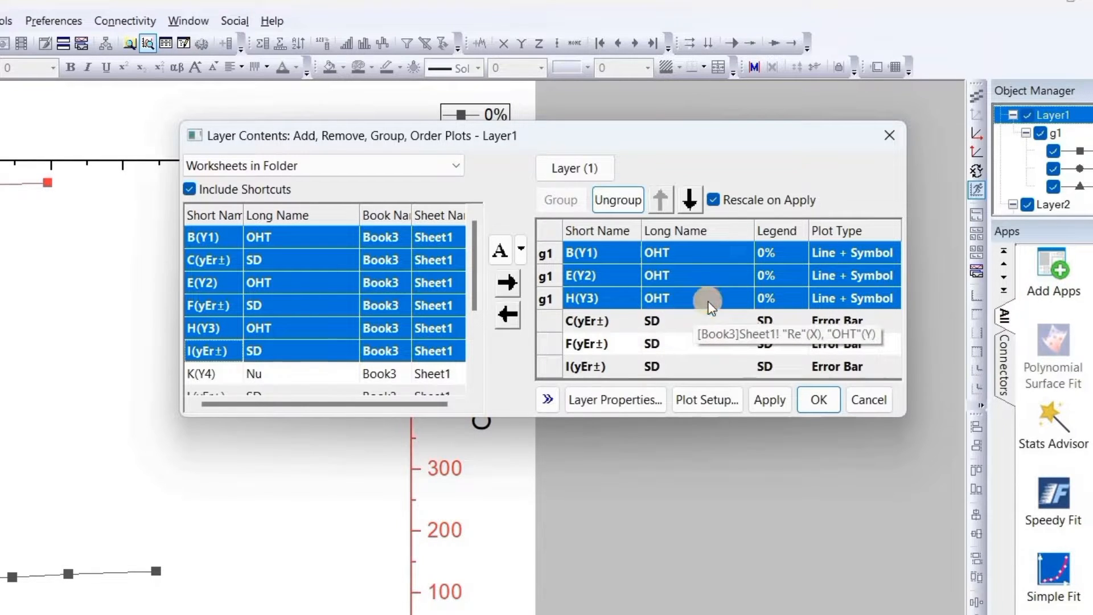
mouse_move(697, 342)
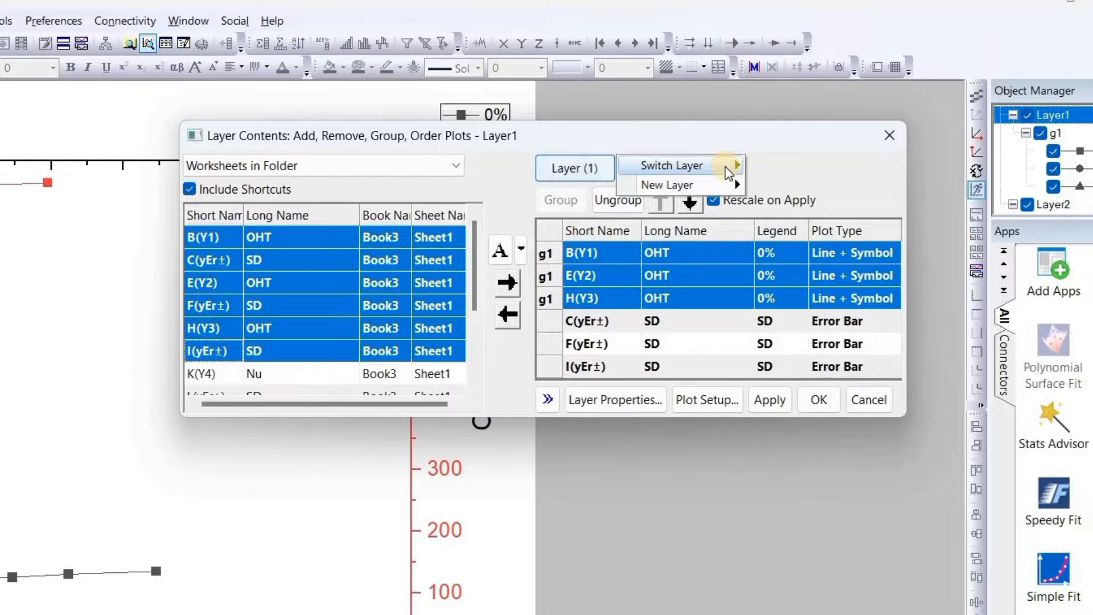
Step: Clear Layer2's plots and select the three Nu columns
left_click(671, 165)
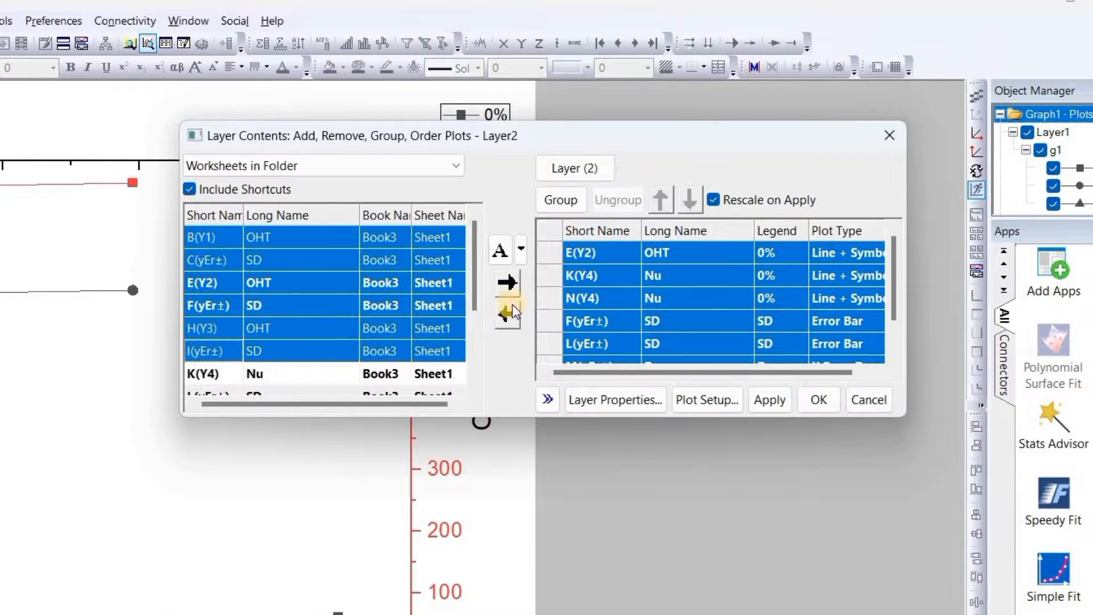
left_click(506, 315)
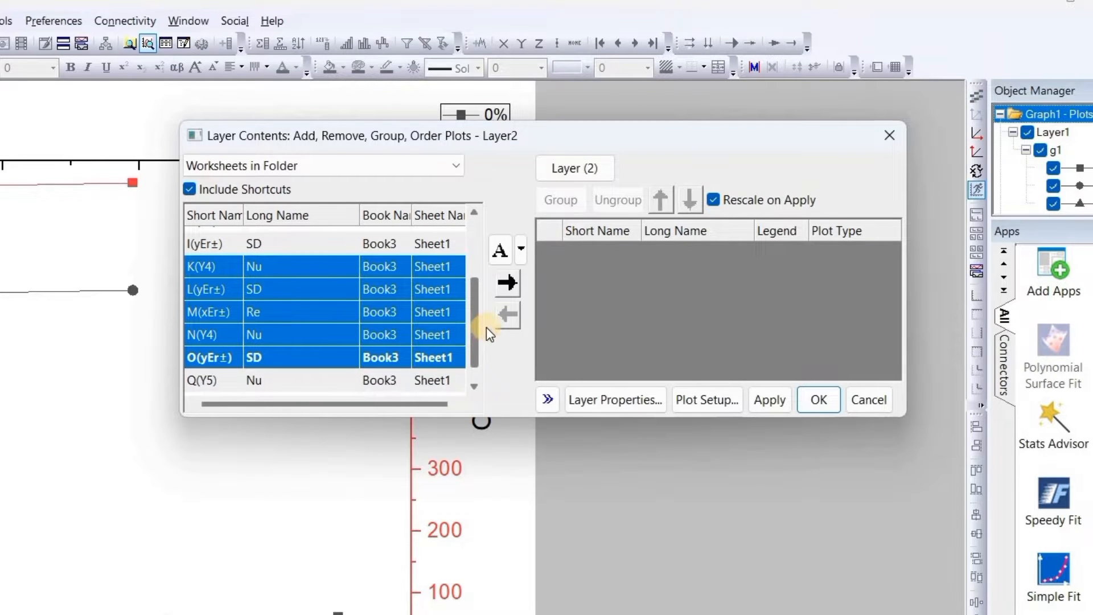
mouse_move(510, 354)
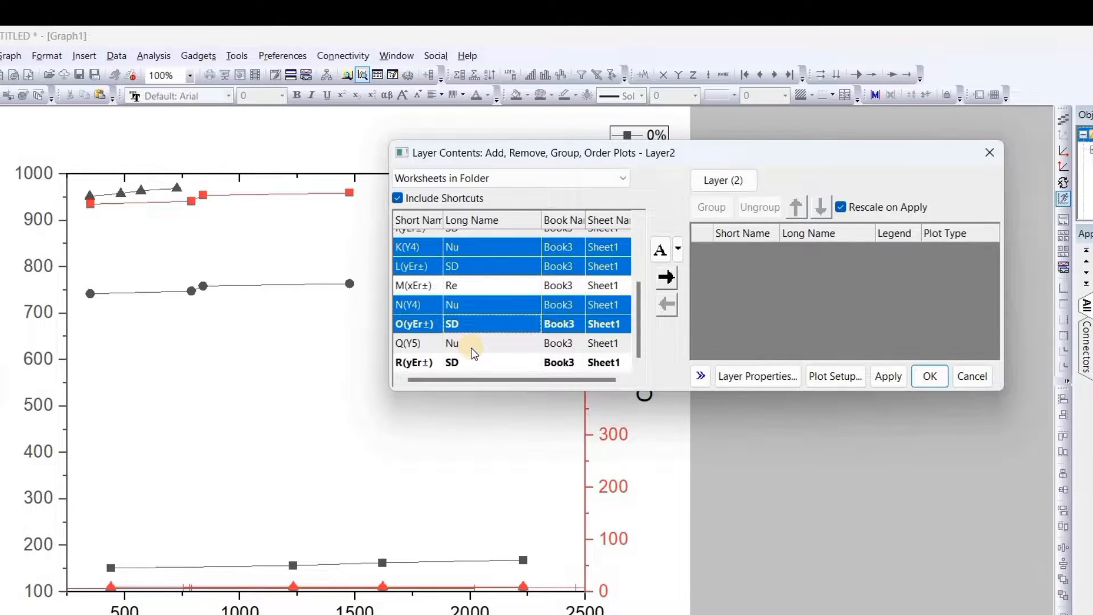
left_click(475, 362)
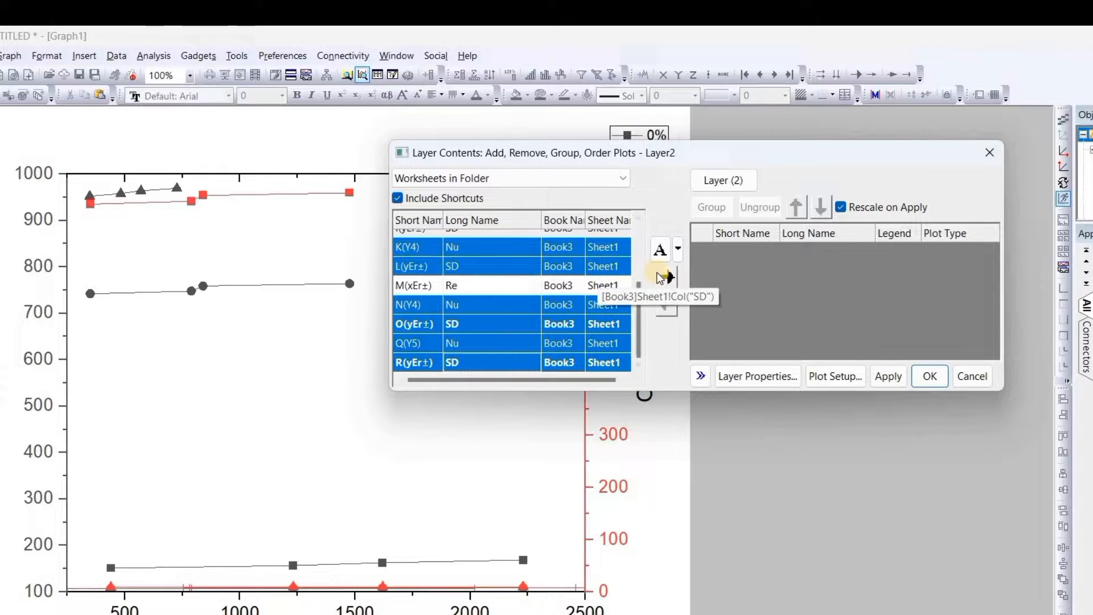
Step: Add the Nu and SD columns to Layer2, apply and confirm
left_click(662, 276)
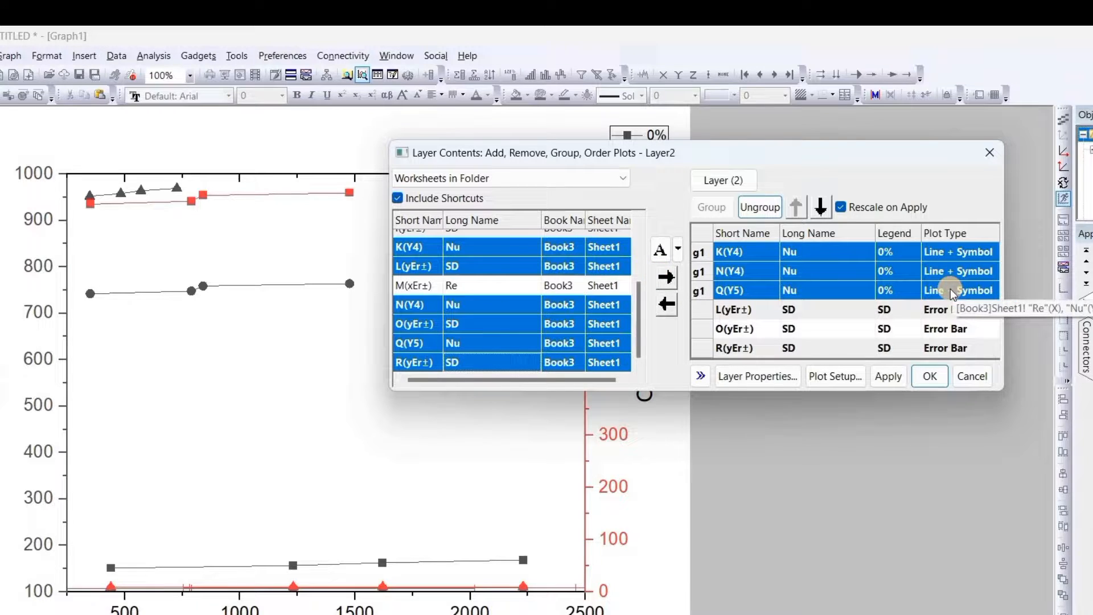
left_click(888, 376)
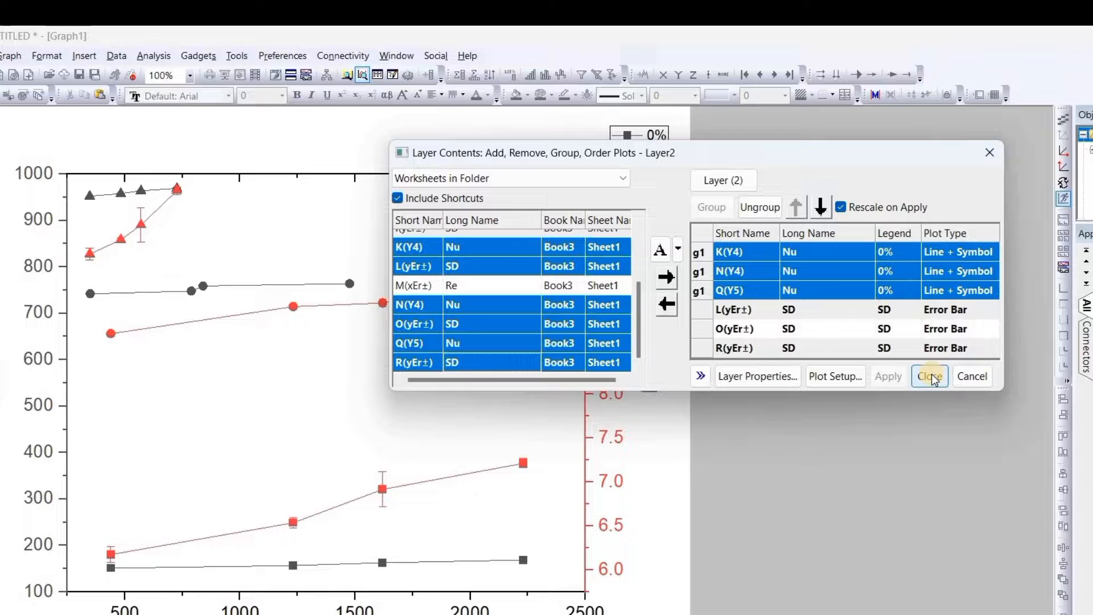
left_click(930, 376)
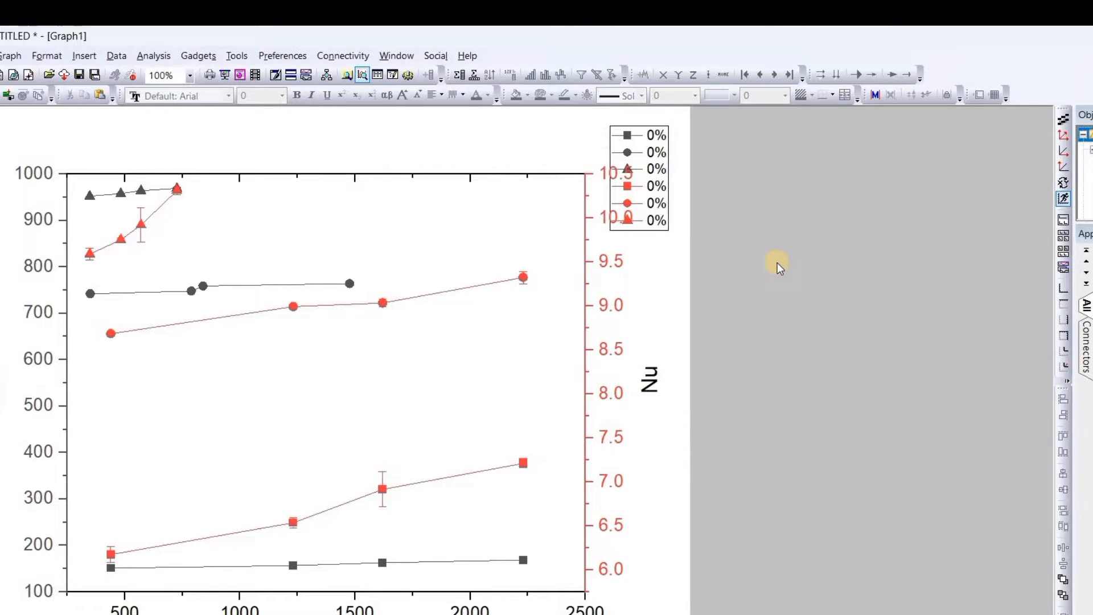
mouse_move(218, 368)
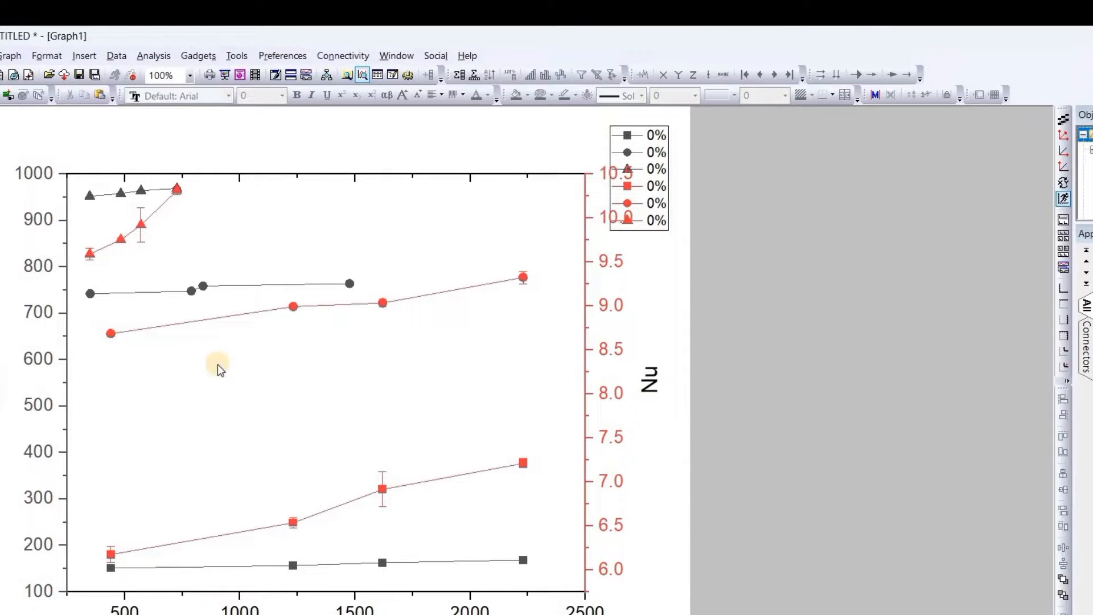
mouse_move(283, 348)
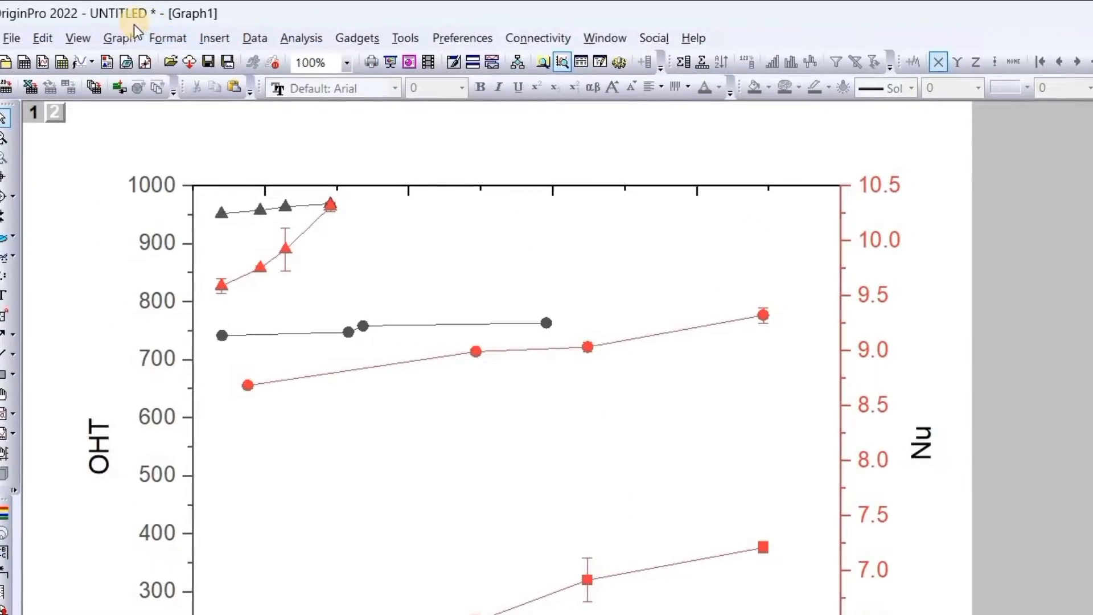
left_click(117, 38)
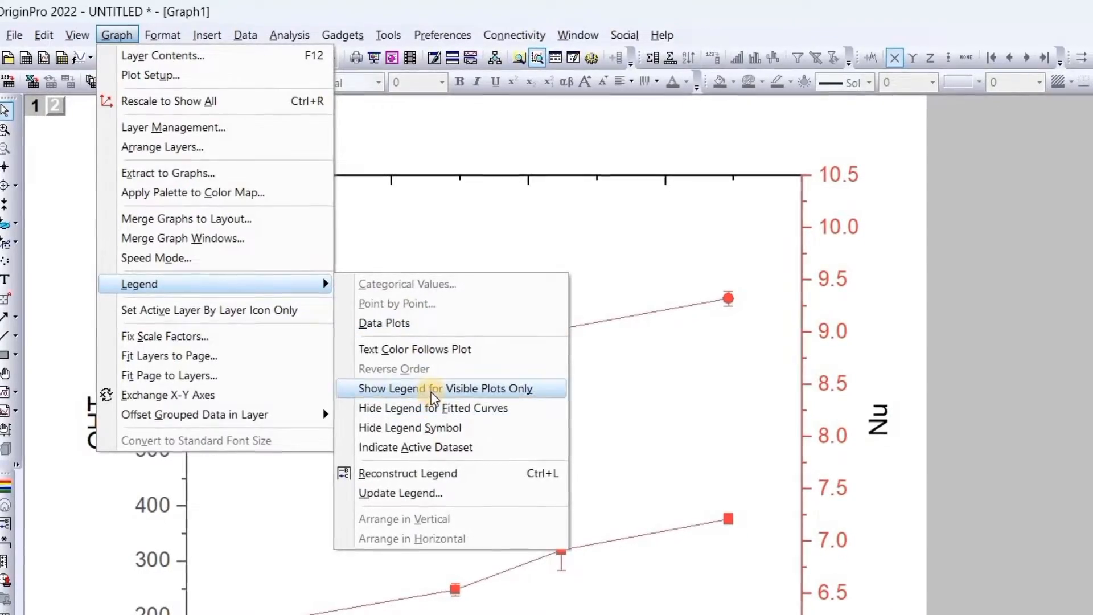
Step: Show legends for visible plots only, giving one legend per layer
left_click(443, 388)
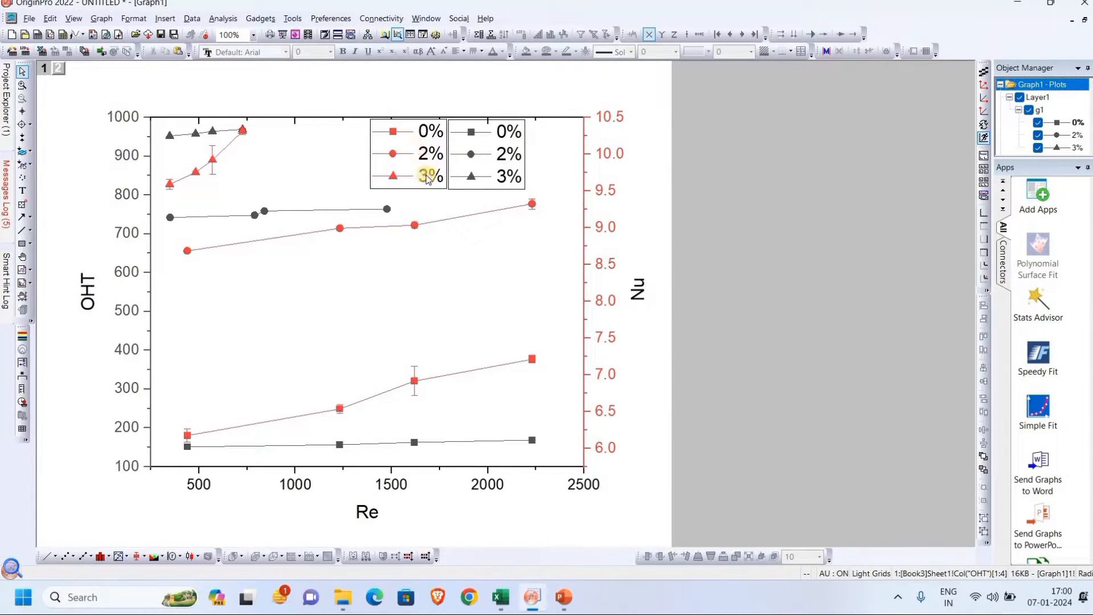
mouse_move(122, 215)
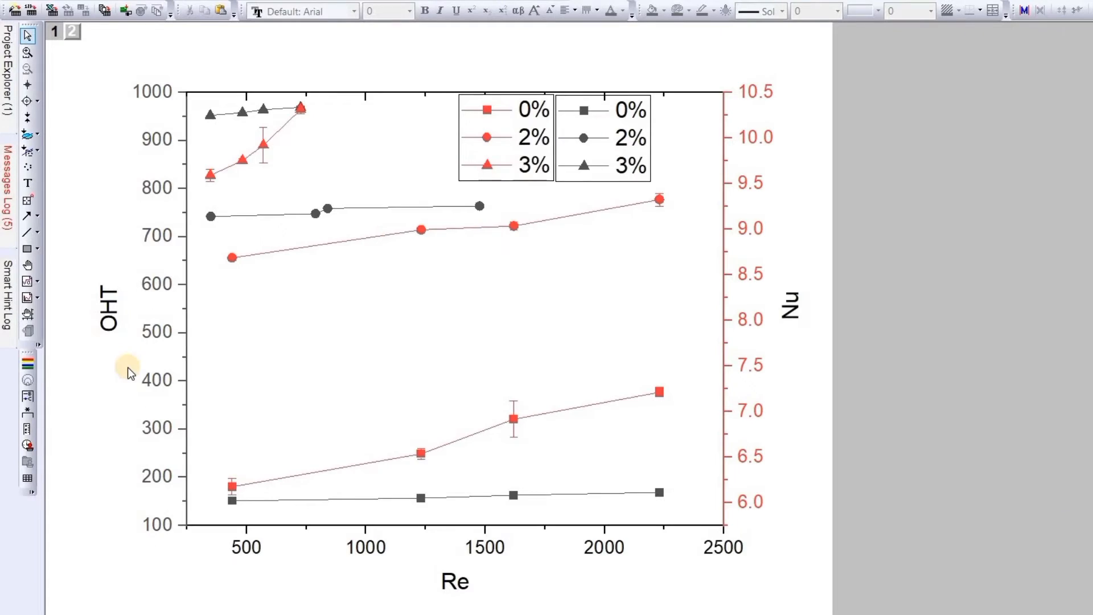
mouse_move(314, 269)
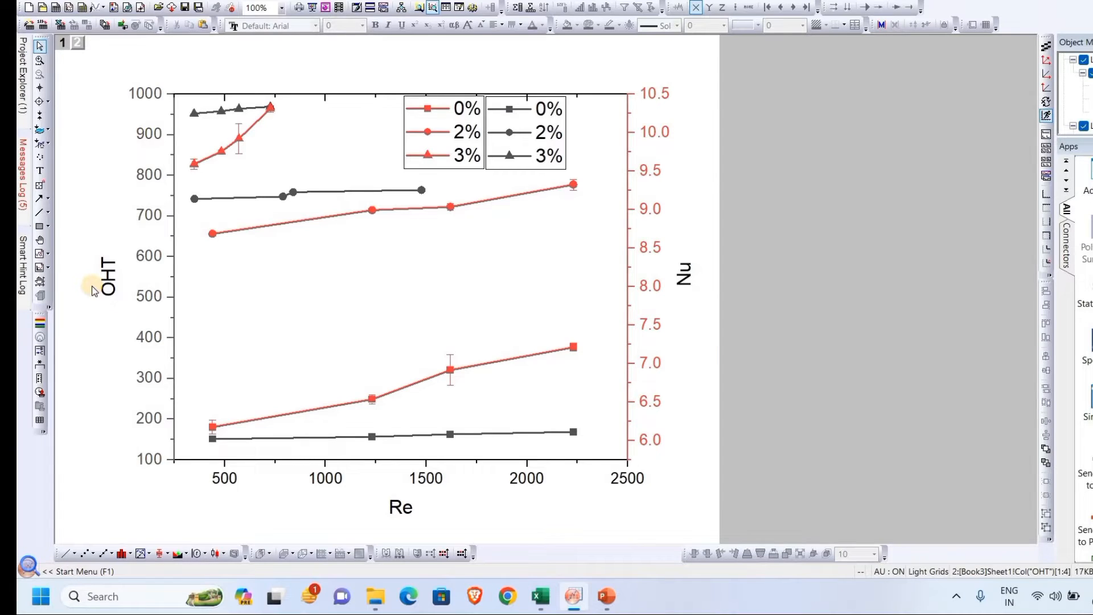
mouse_move(223, 193)
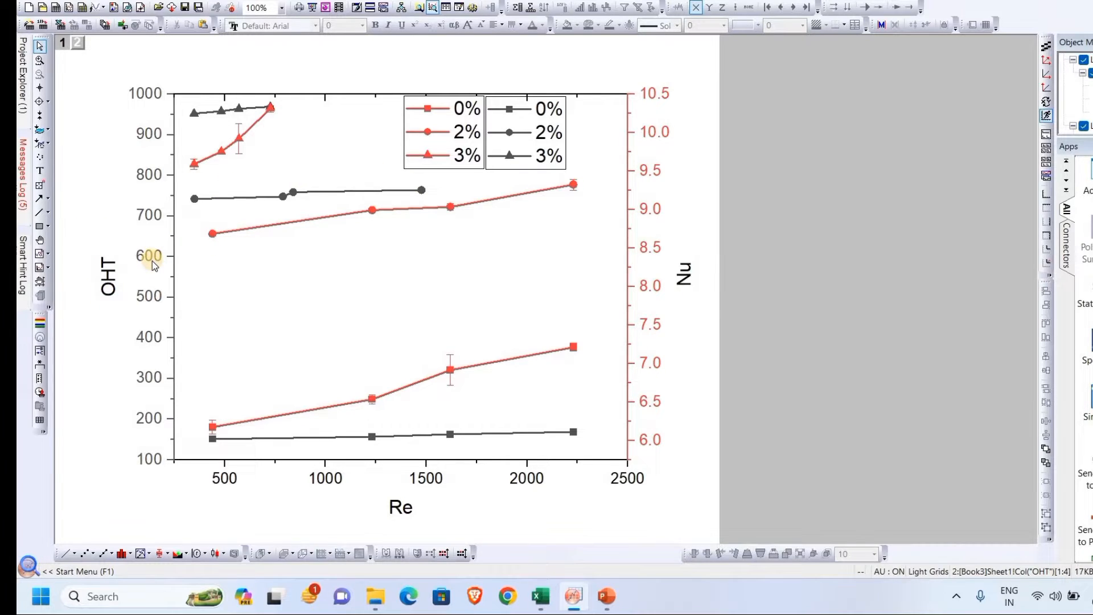
mouse_move(662, 279)
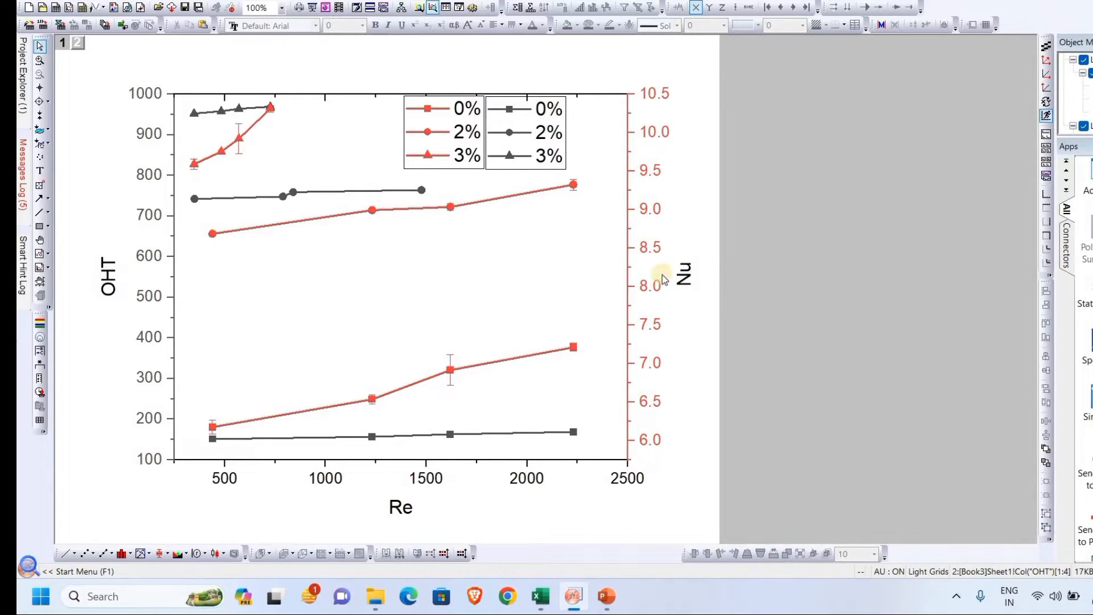
mouse_move(699, 313)
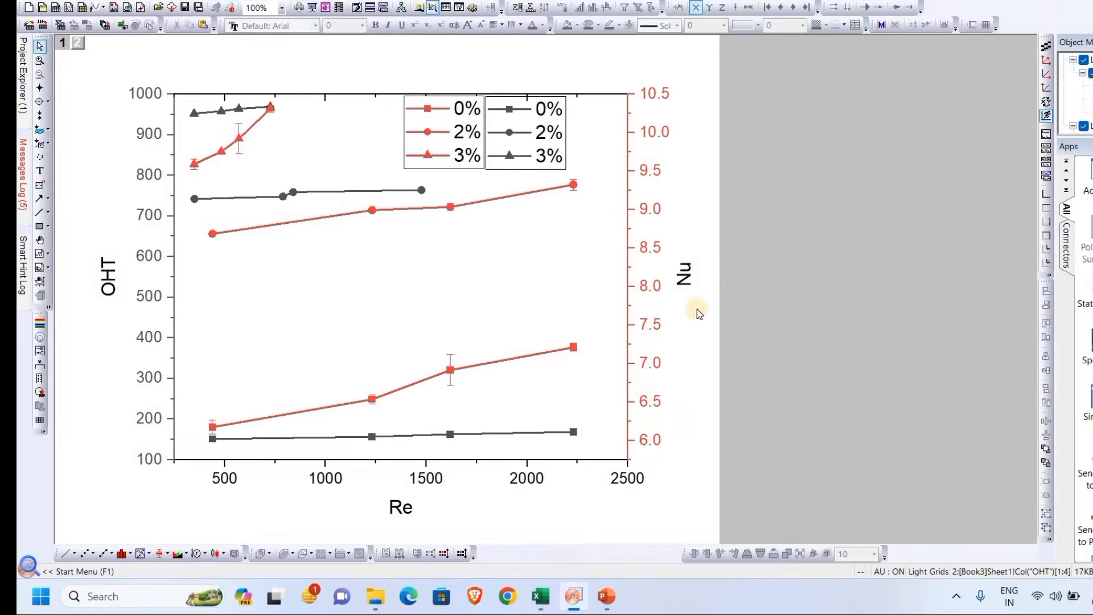
mouse_move(541, 152)
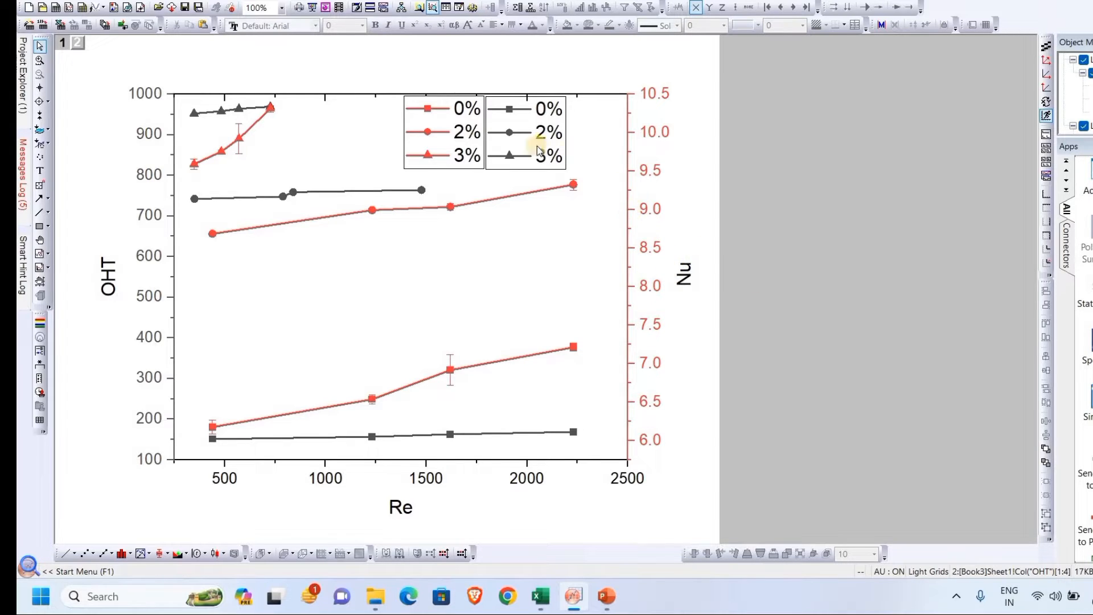
mouse_move(61, 43)
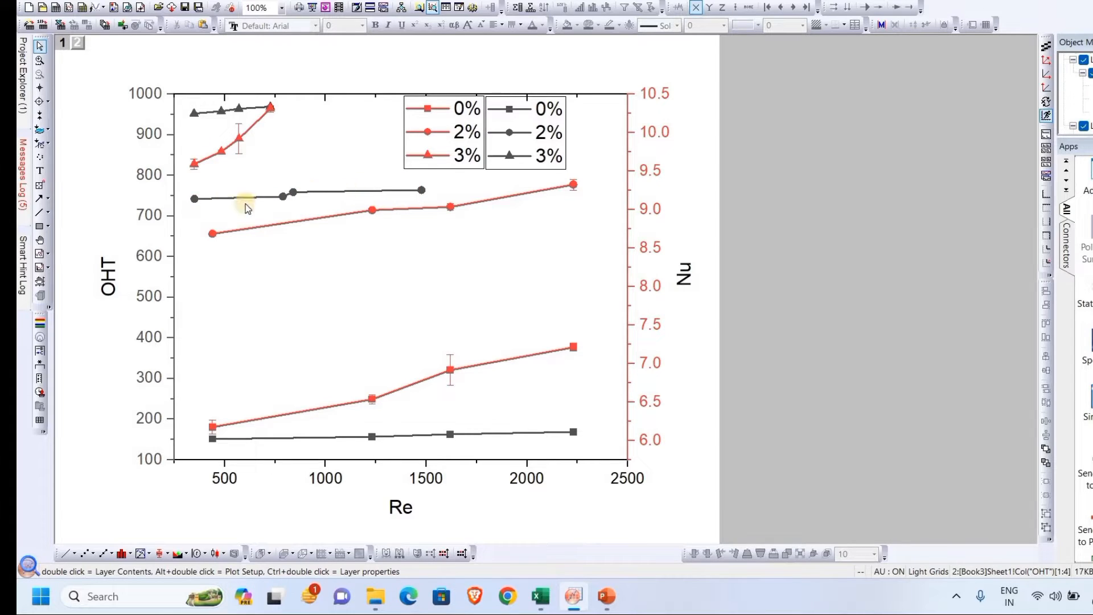
mouse_move(362, 431)
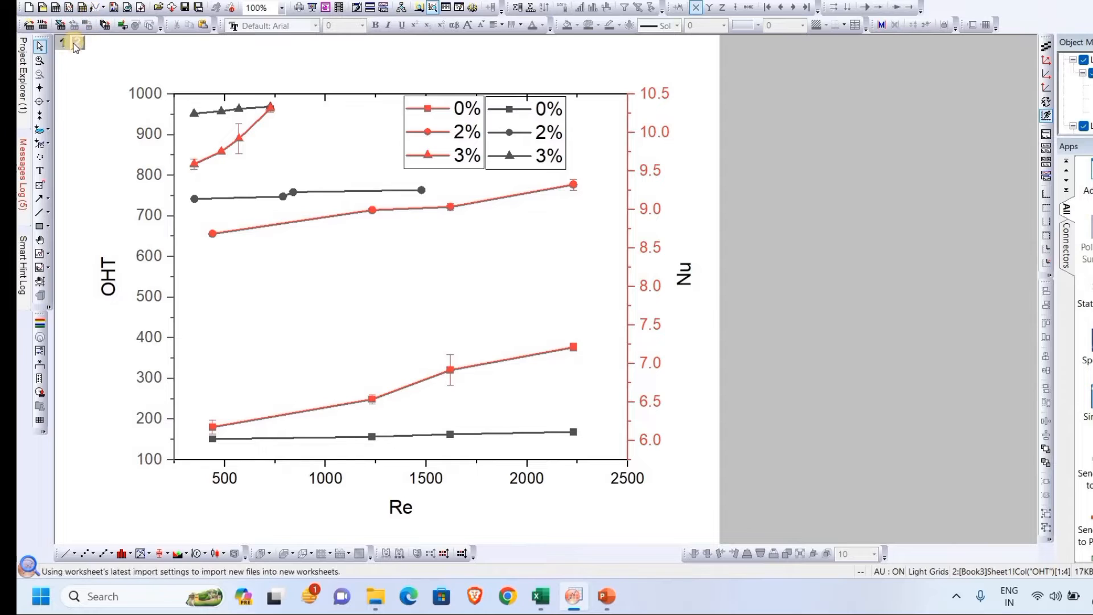
Step: Change Layer1's OHT plots to Scatter type in Layer Contents
right_click(74, 41)
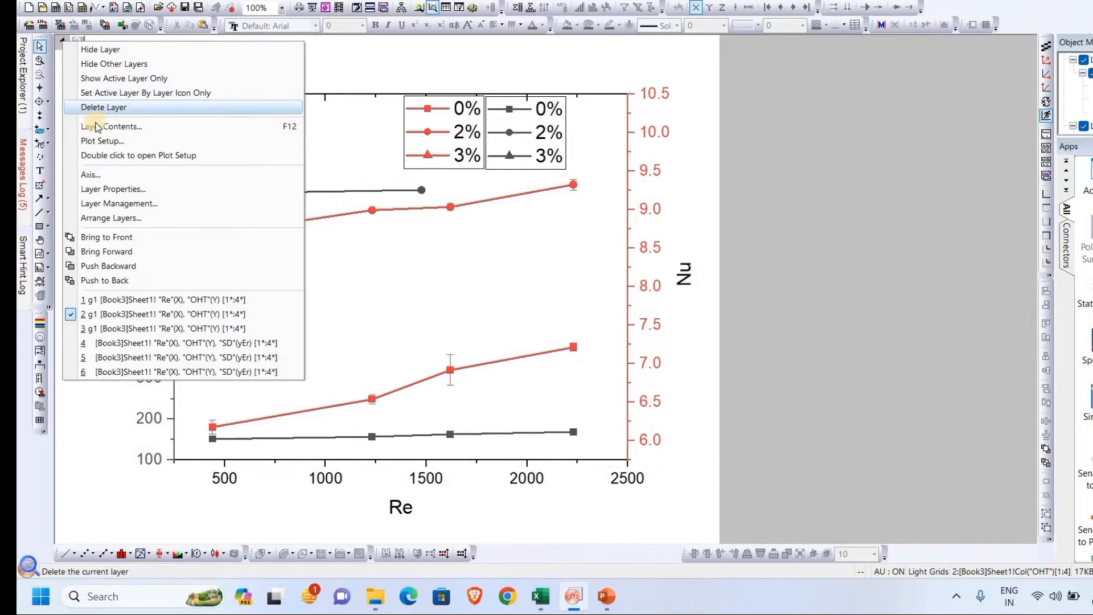
left_click(112, 126)
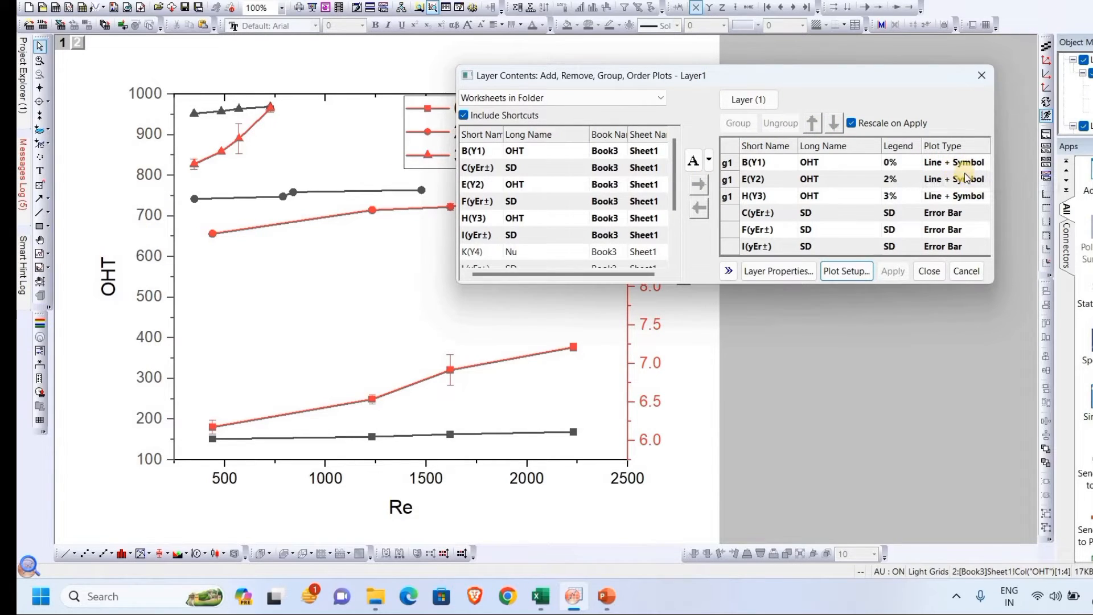
mouse_move(968, 162)
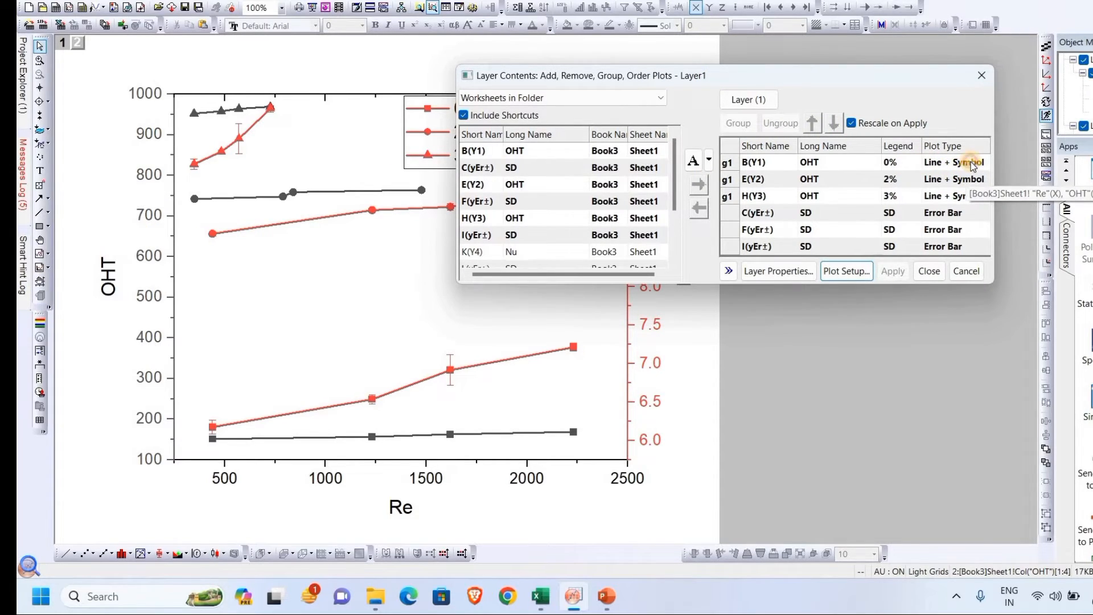
left_click(981, 162)
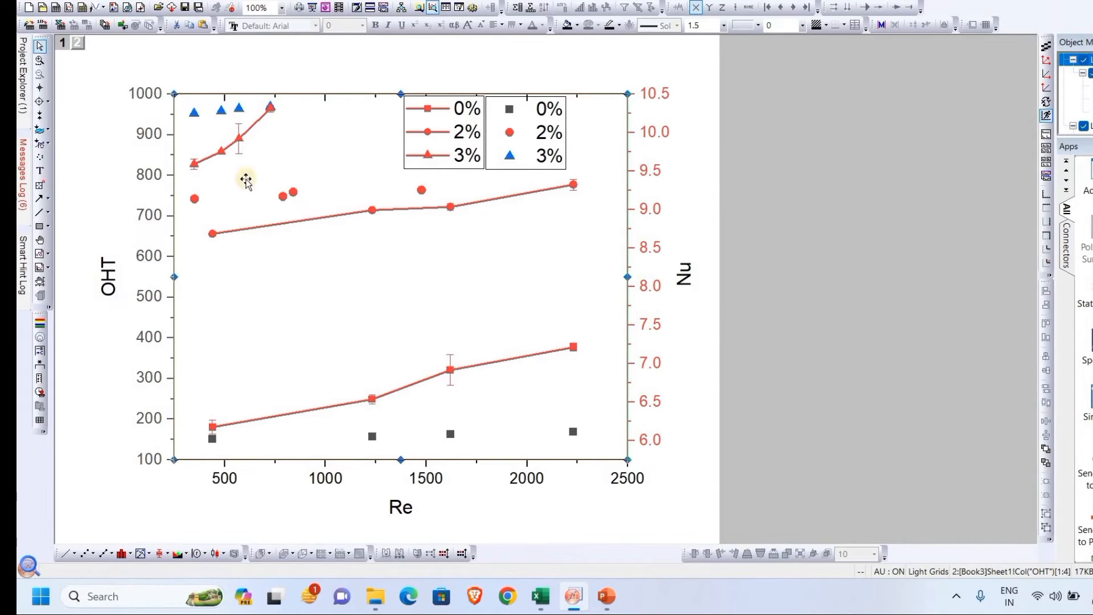
mouse_move(375, 196)
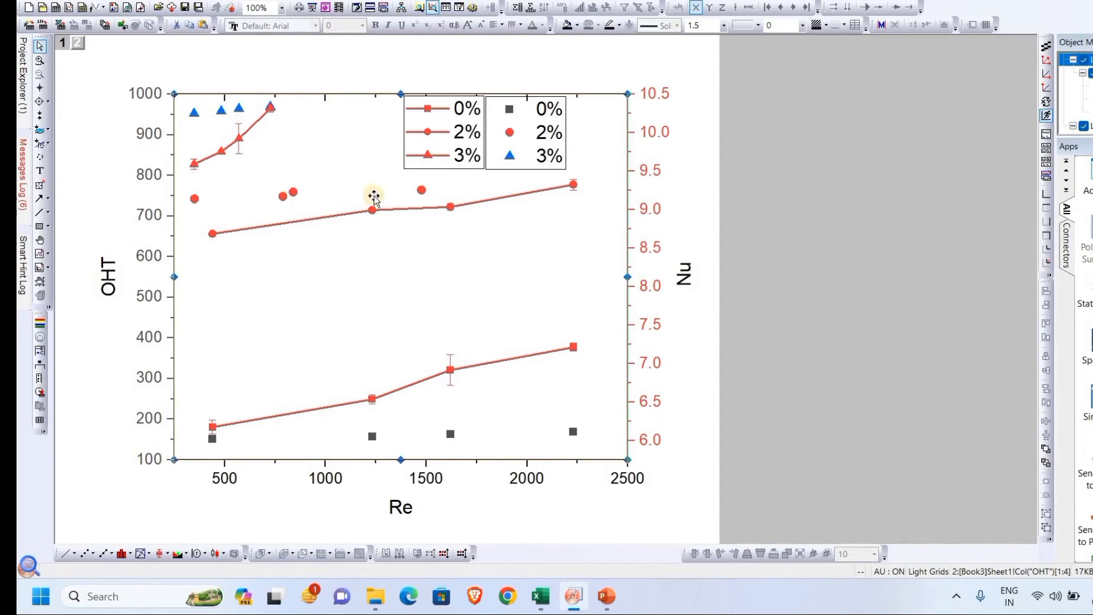
mouse_move(480, 172)
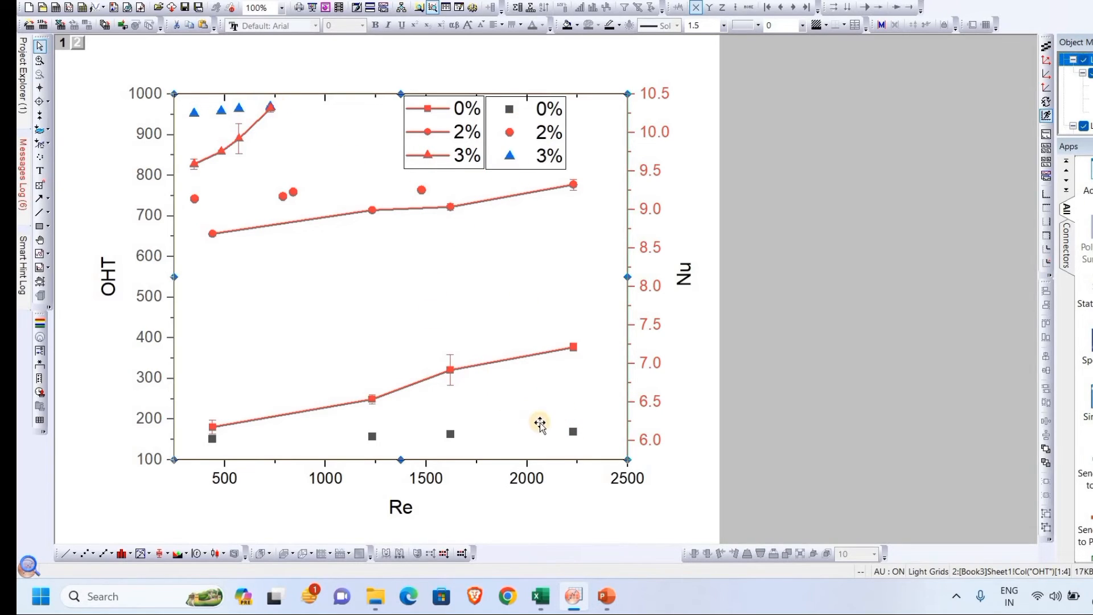
mouse_move(407, 187)
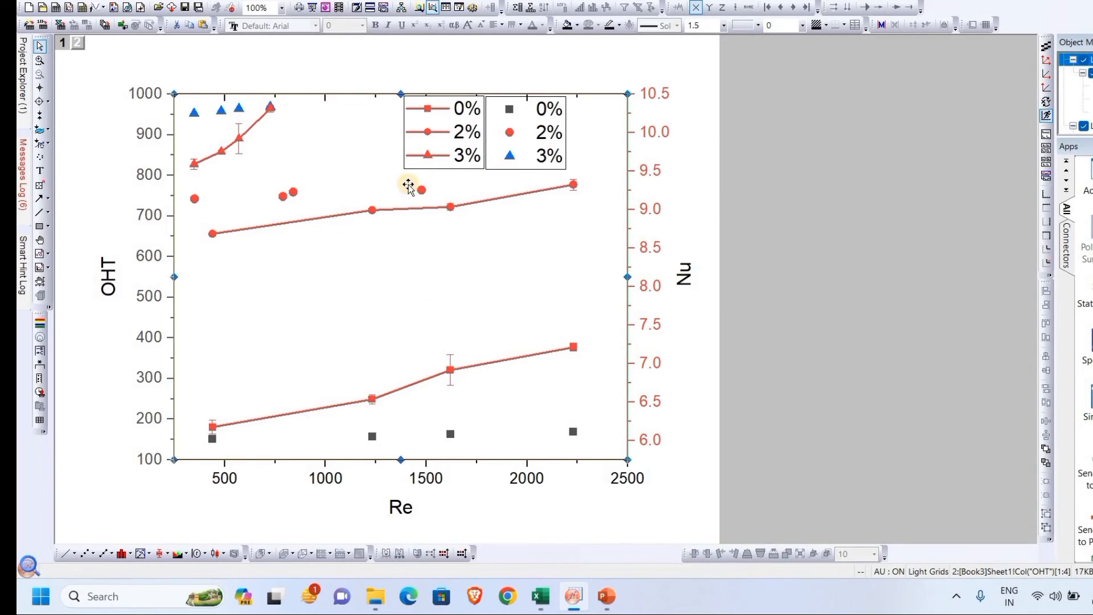